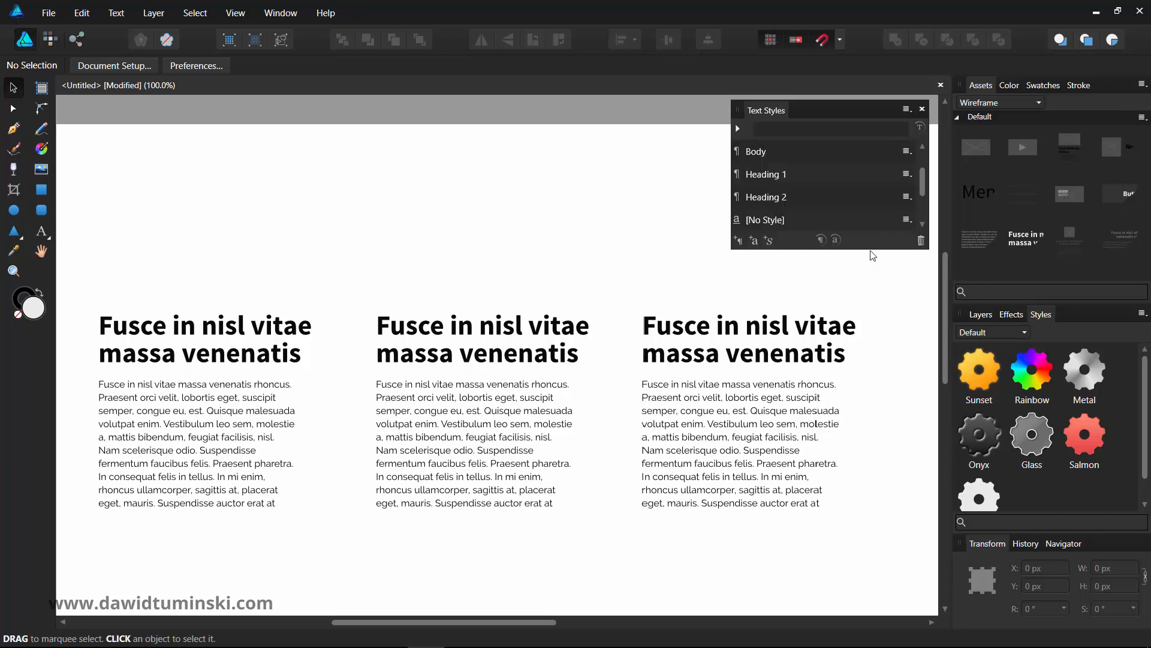
mouse_move(904, 362)
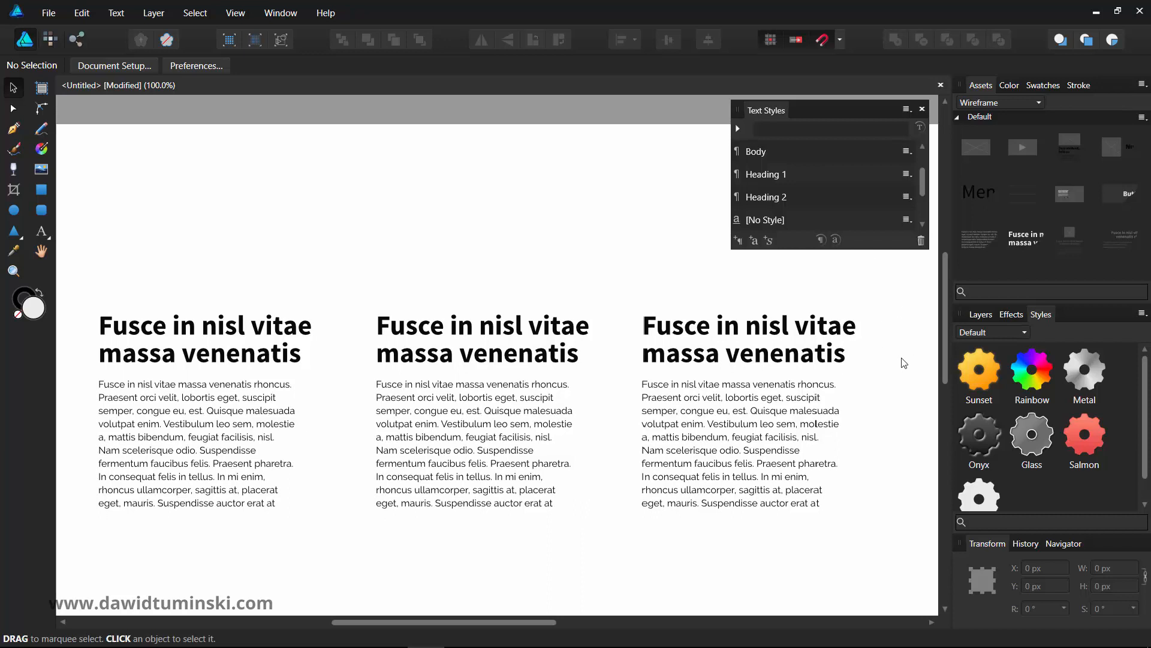
Select the middle column's bold heading, which has no text style applied
scroll("up", 3)
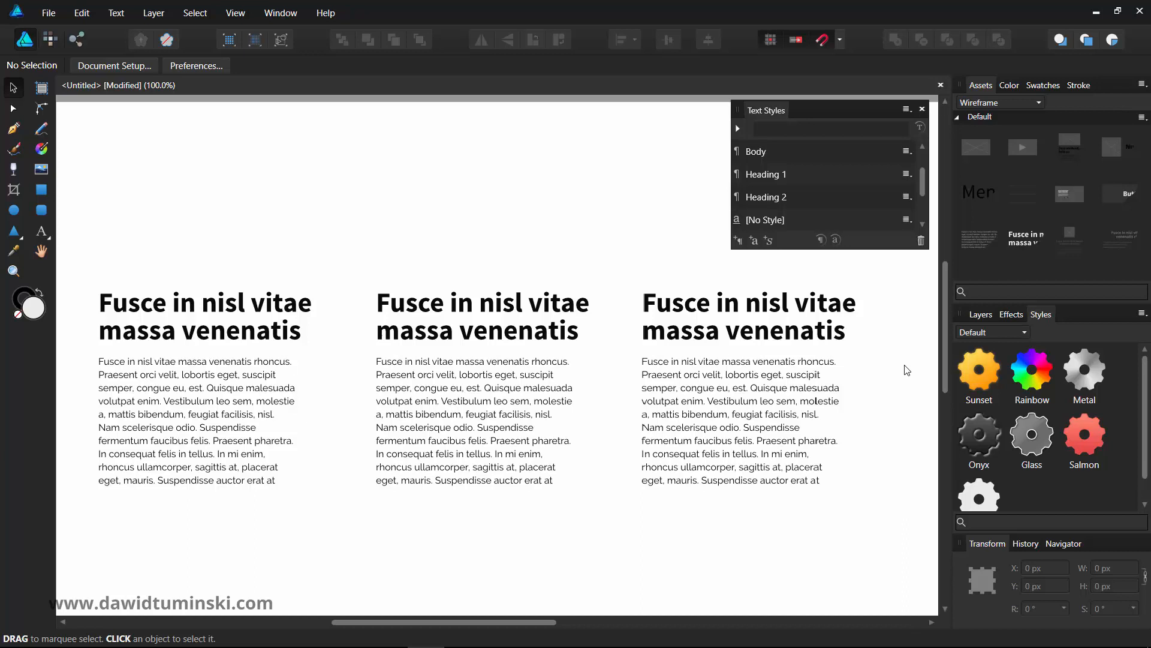
mouse_move(891, 308)
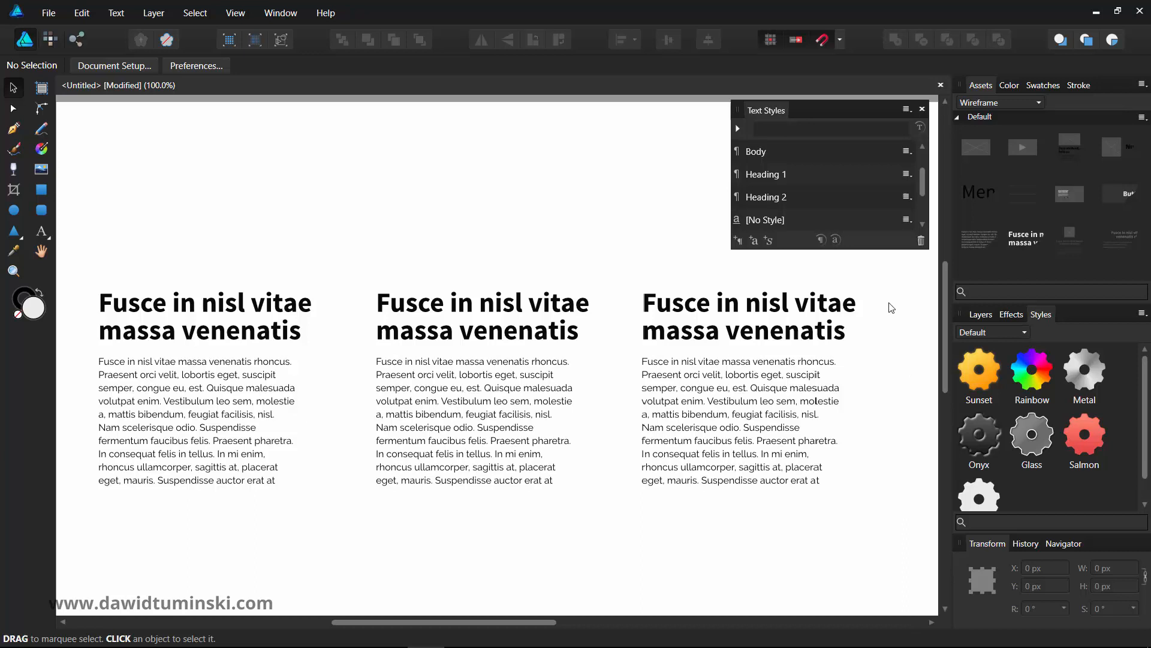
mouse_move(430, 272)
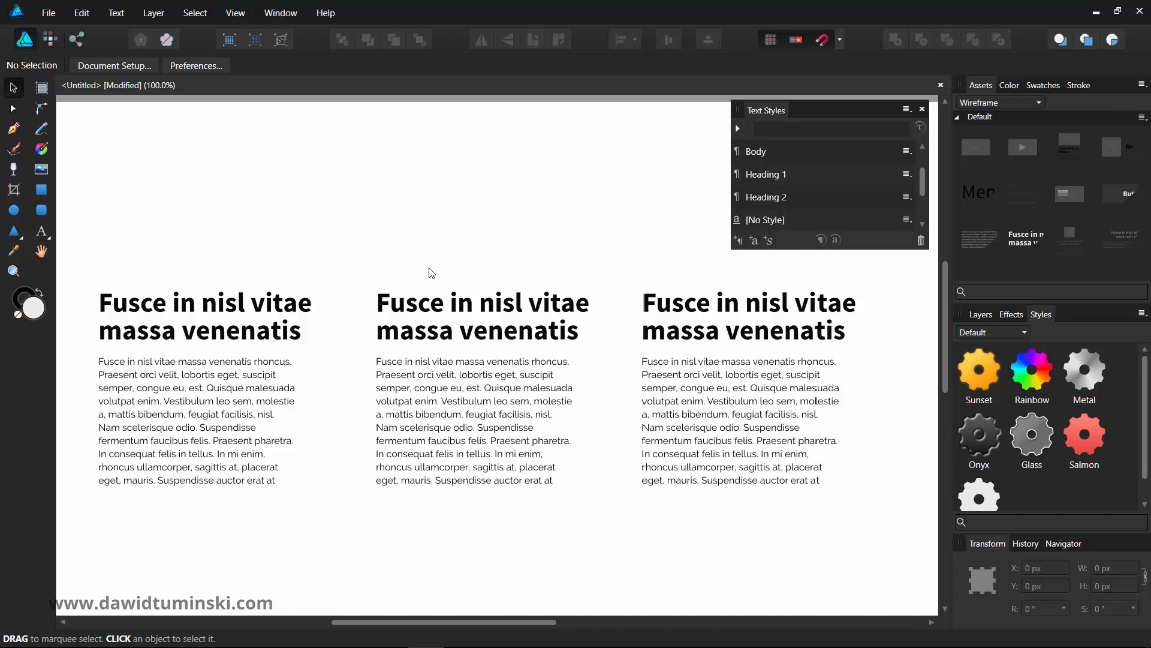
left_click(481, 316)
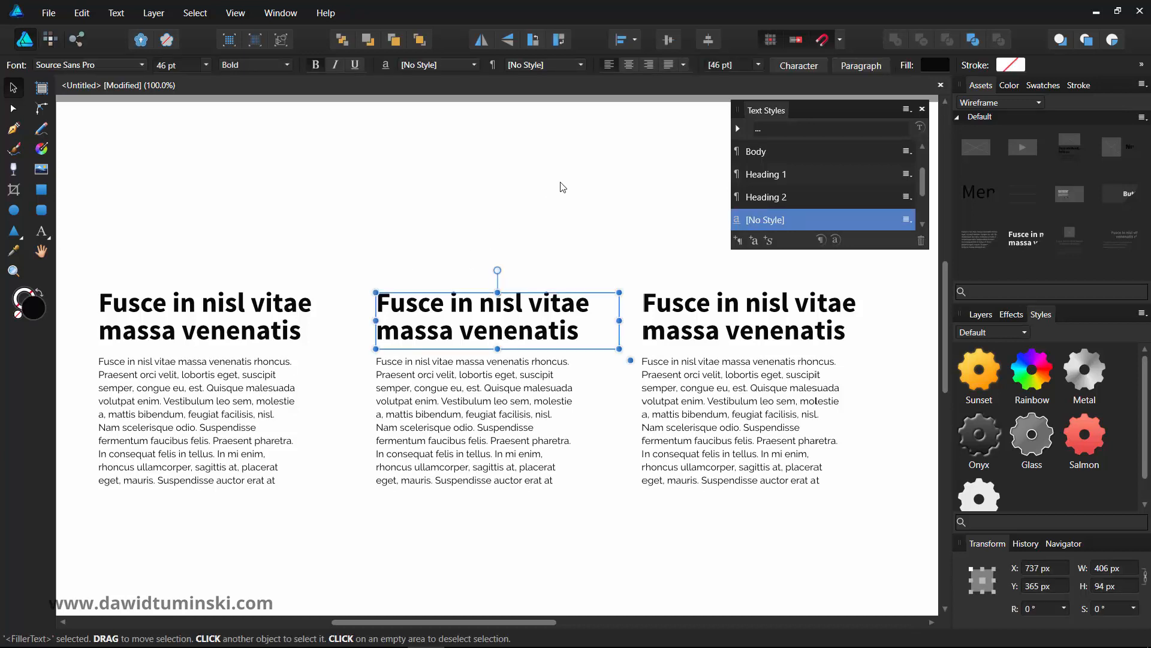
mouse_move(639, 244)
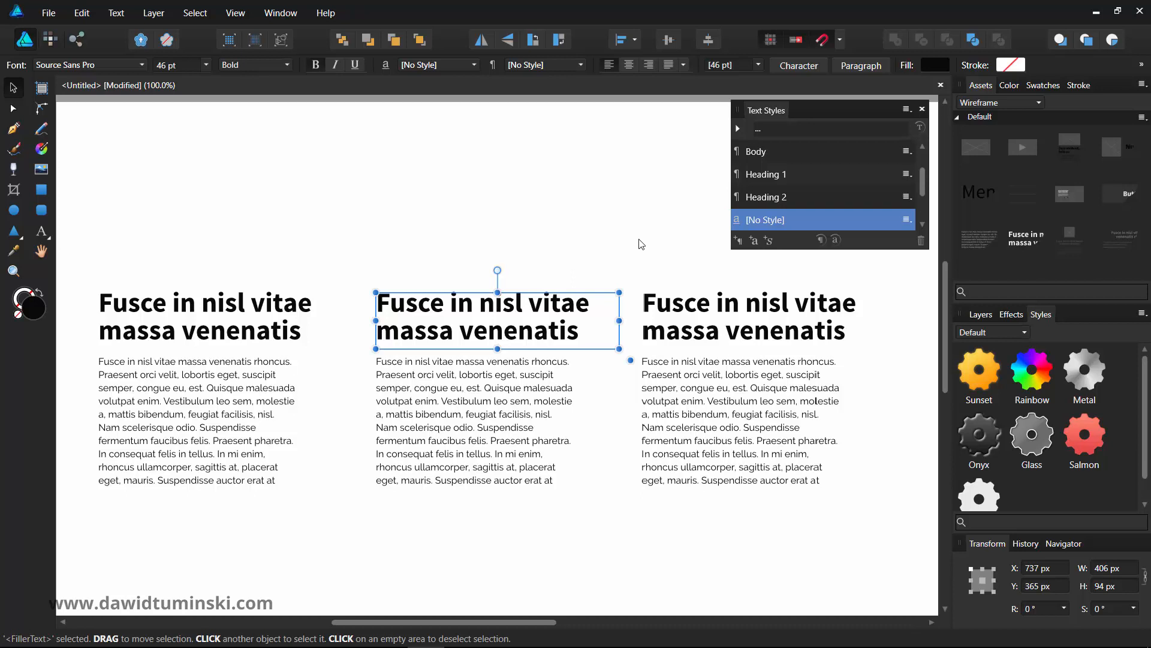
mouse_move(757, 257)
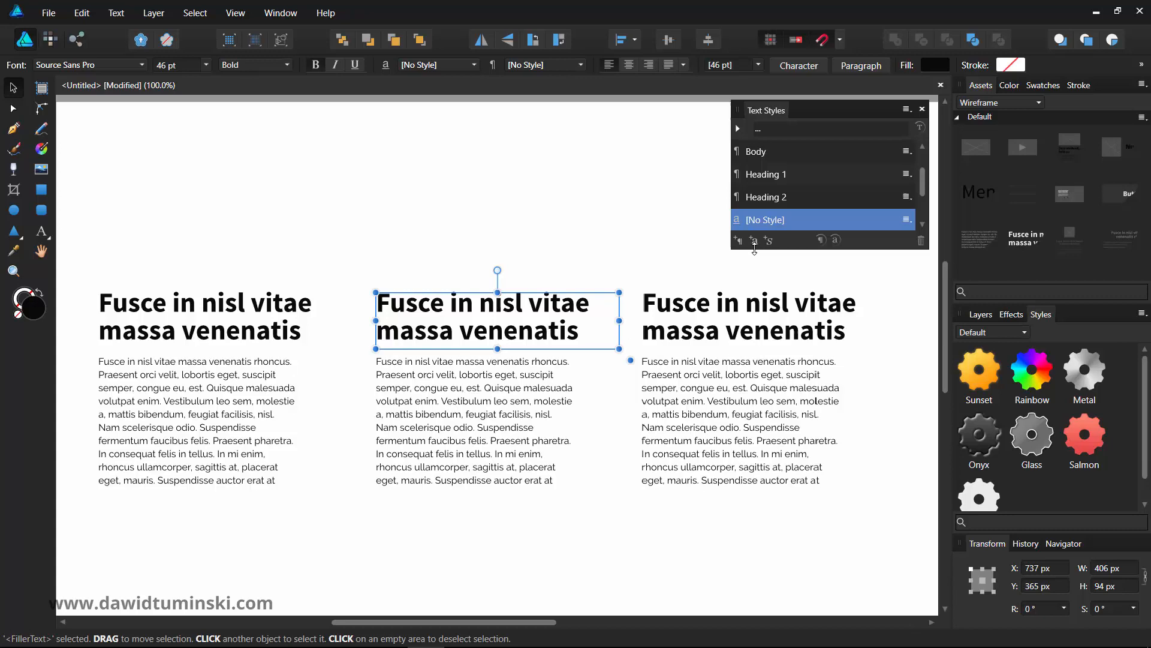
mouse_move(753, 240)
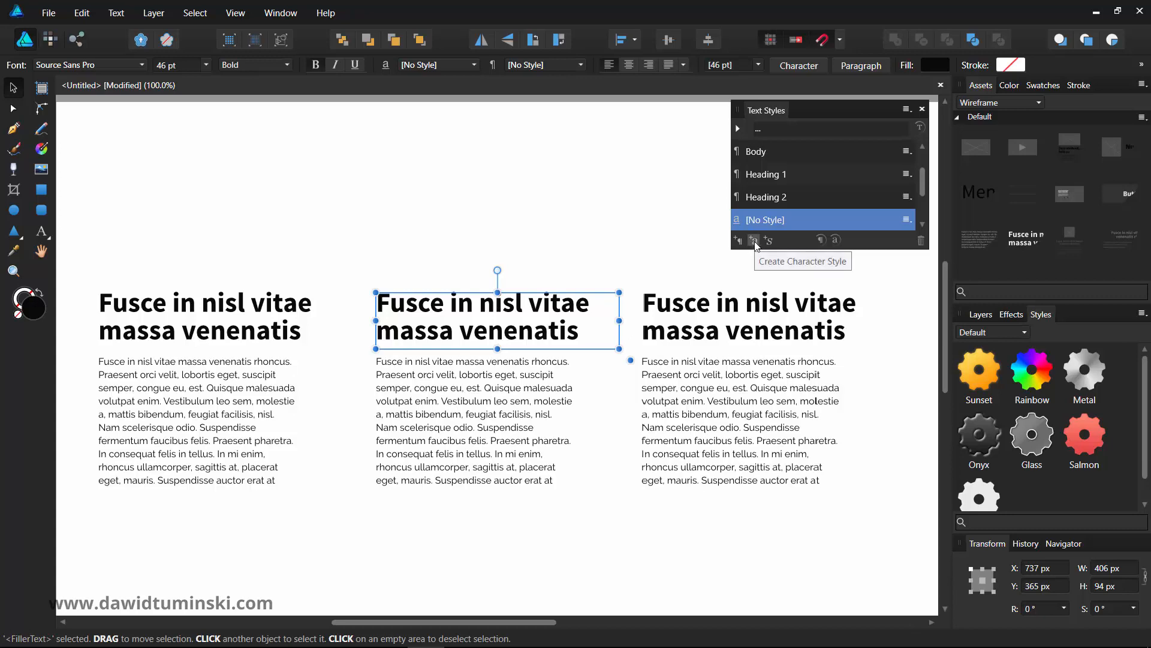
Start a new character style and review its Font, Color & Decorations, Alternates and Paragraph pages
left_click(752, 240)
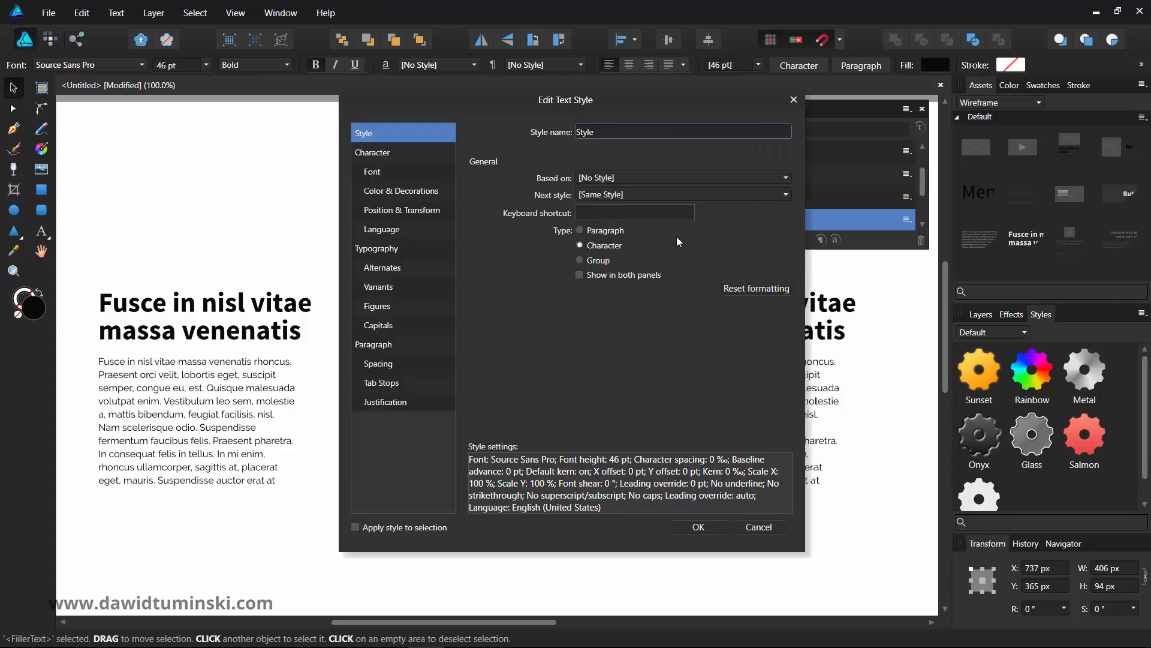
mouse_move(688, 193)
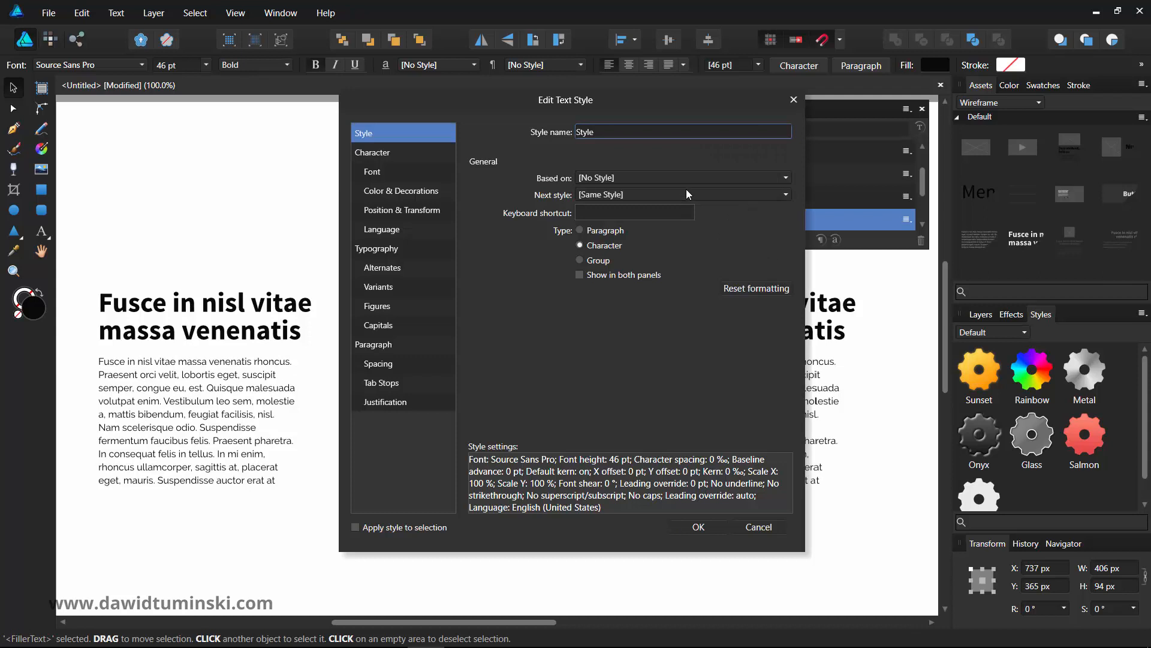
mouse_move(694, 172)
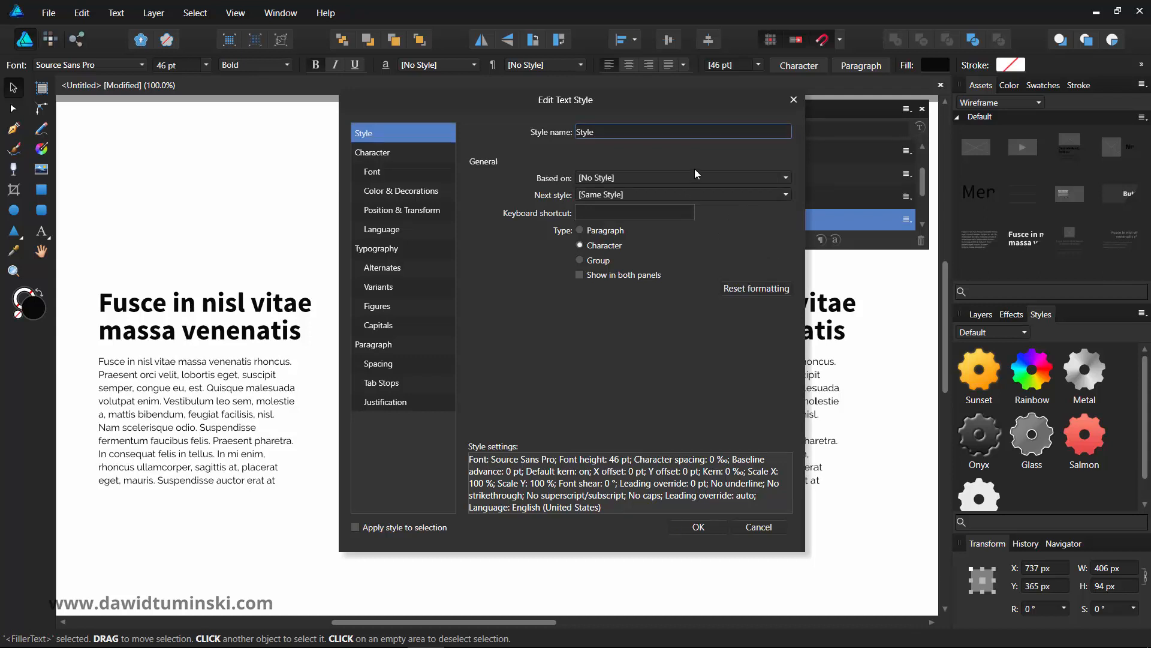
left_click(373, 172)
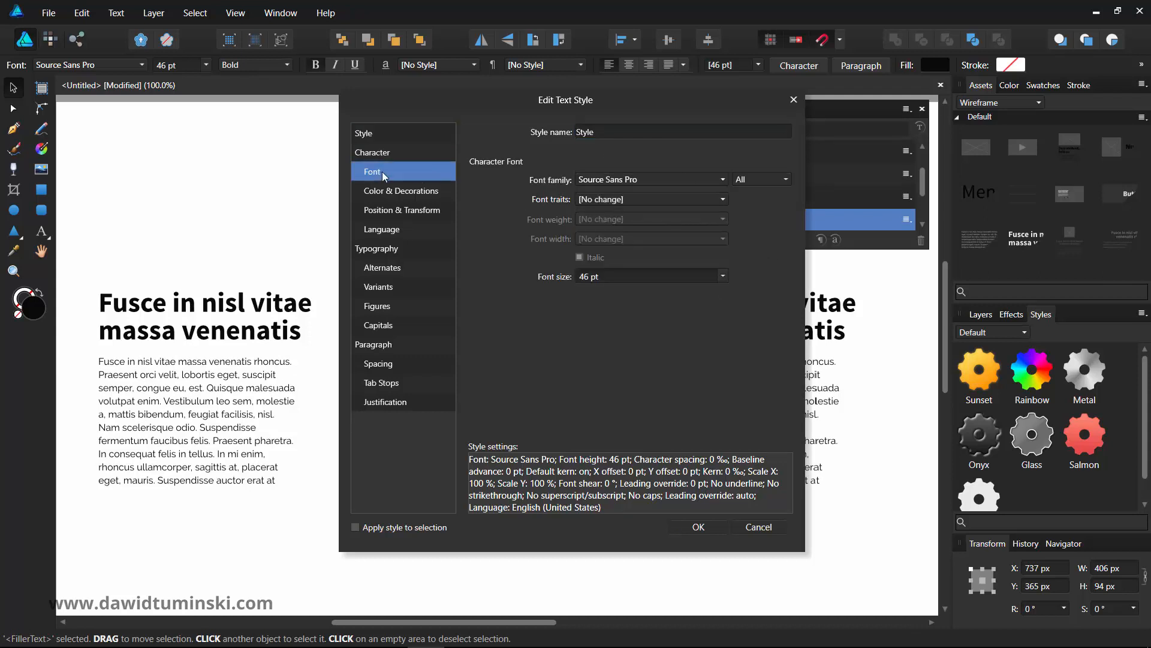
left_click(400, 190)
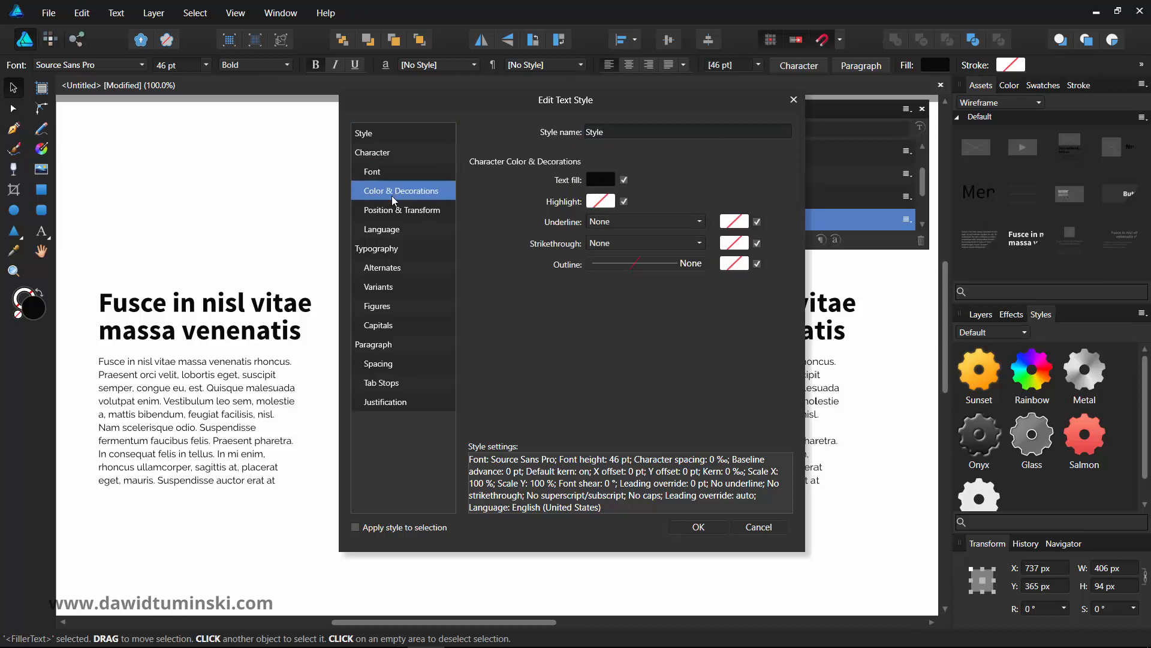
left_click(372, 171)
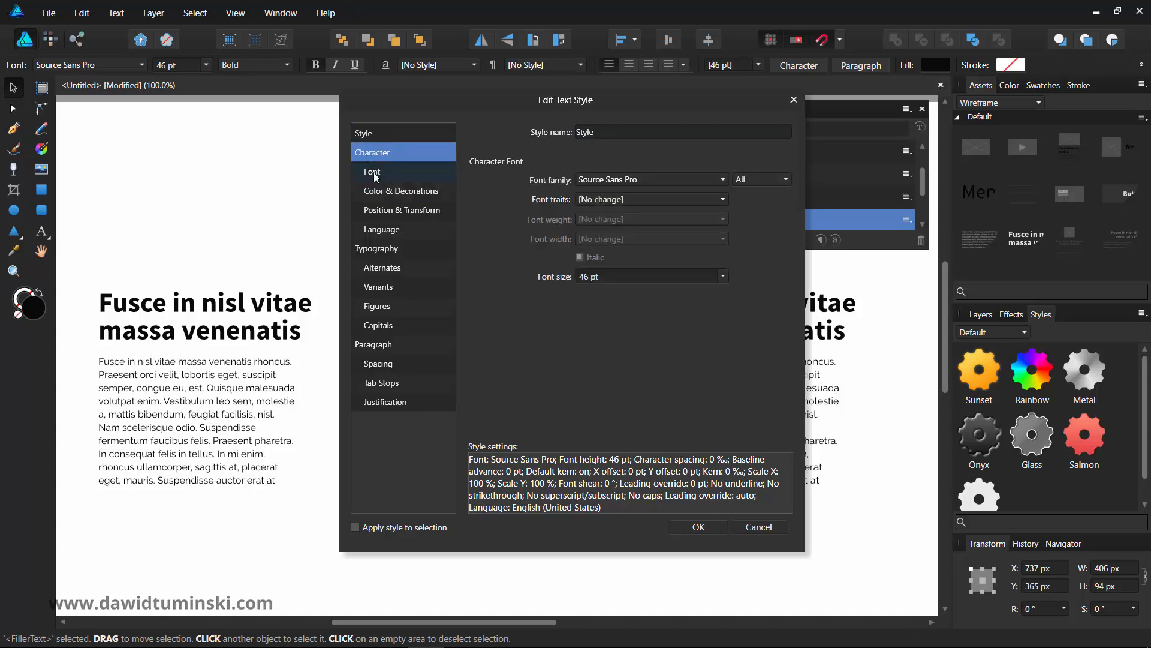
mouse_move(385, 180)
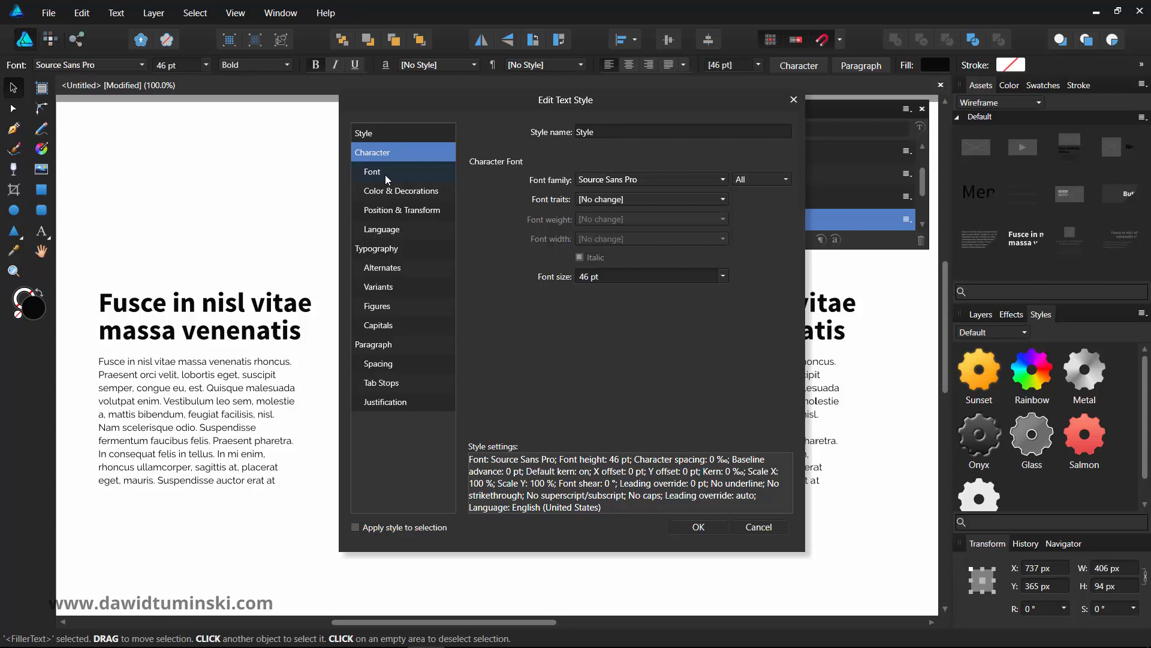
left_click(382, 268)
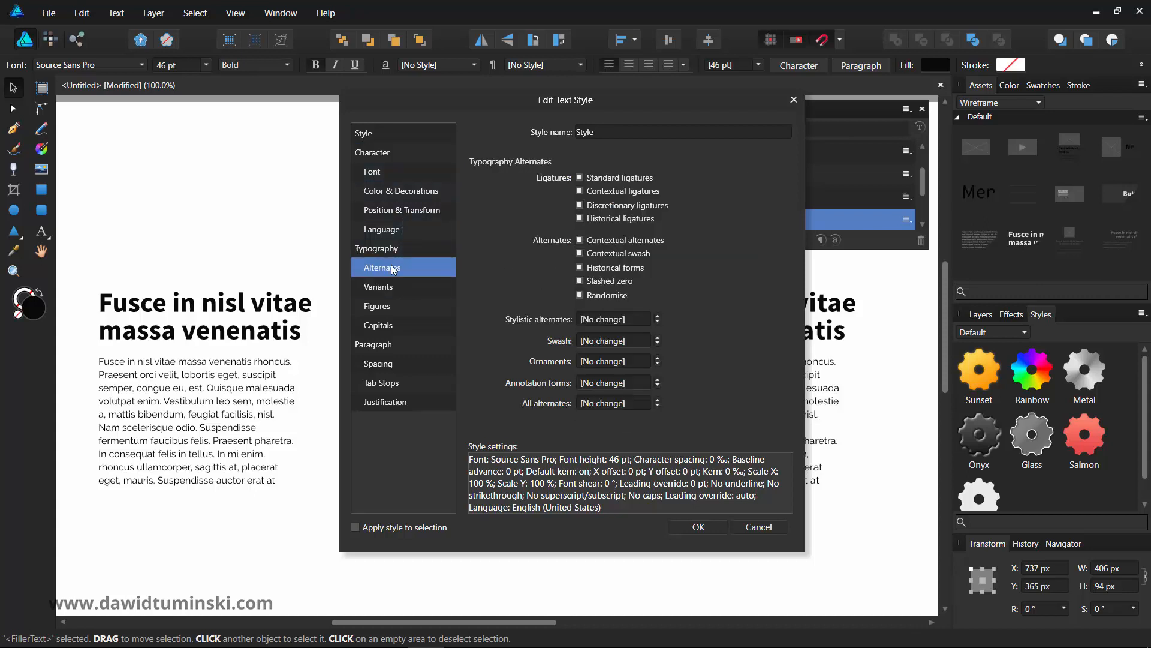
left_click(372, 345)
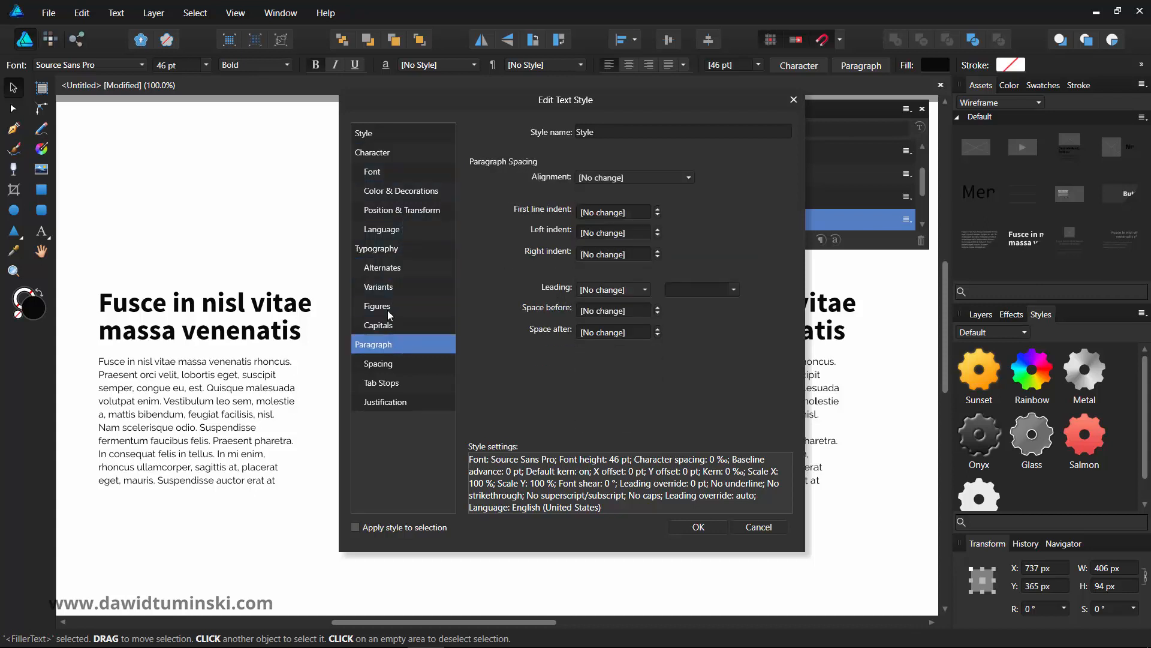
left_click(364, 134)
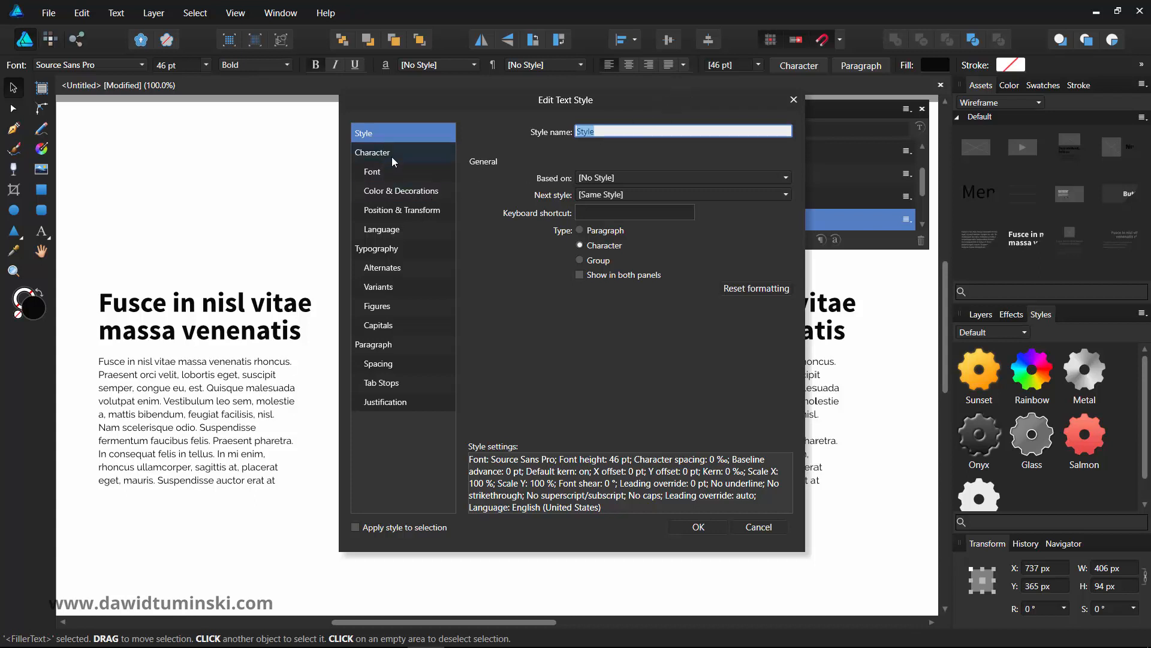
mouse_move(682, 159)
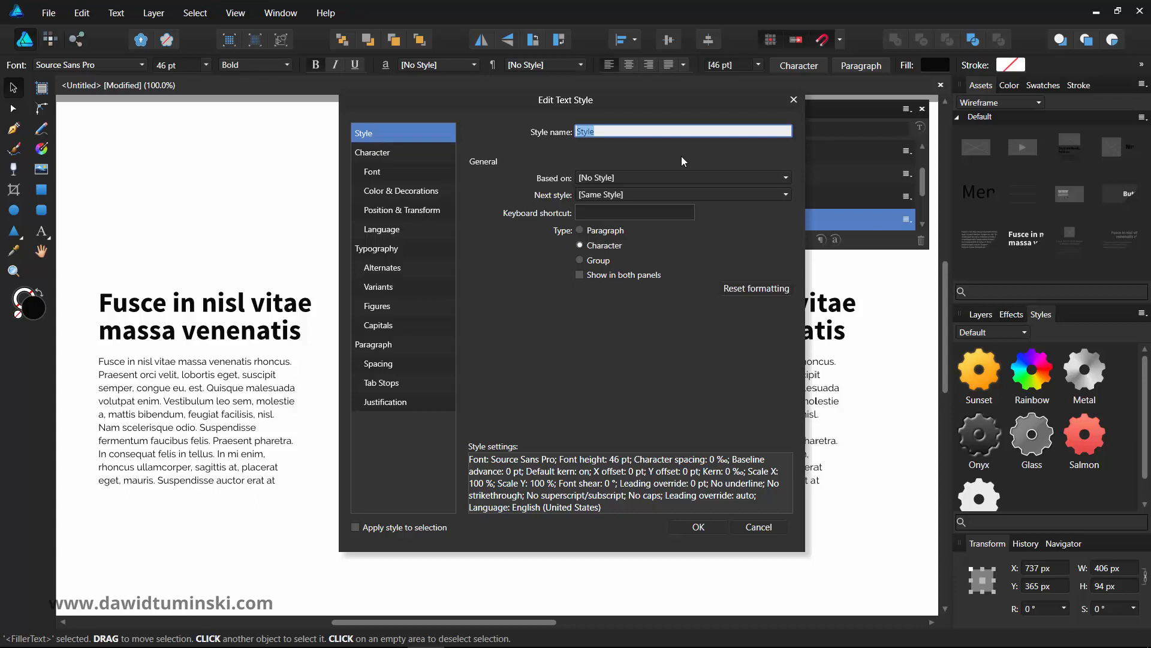
Name the style Roboto Cond Green 32 and give it Roboto Condensed at 32 pt
type("Roboto Con")
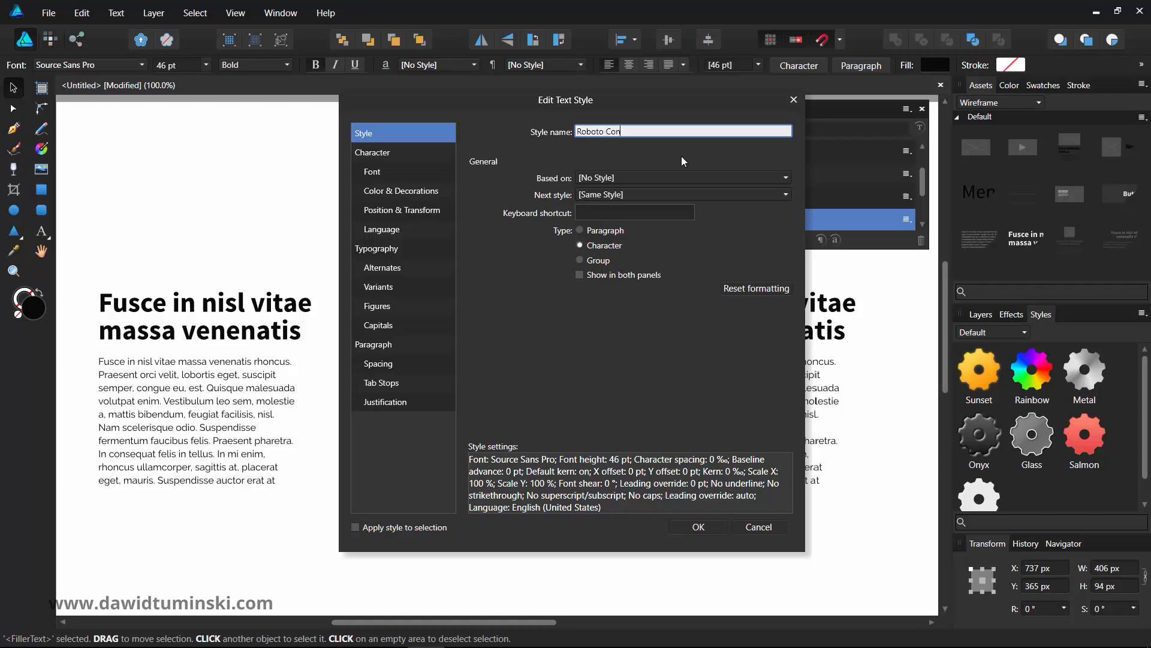
type("d Green 32")
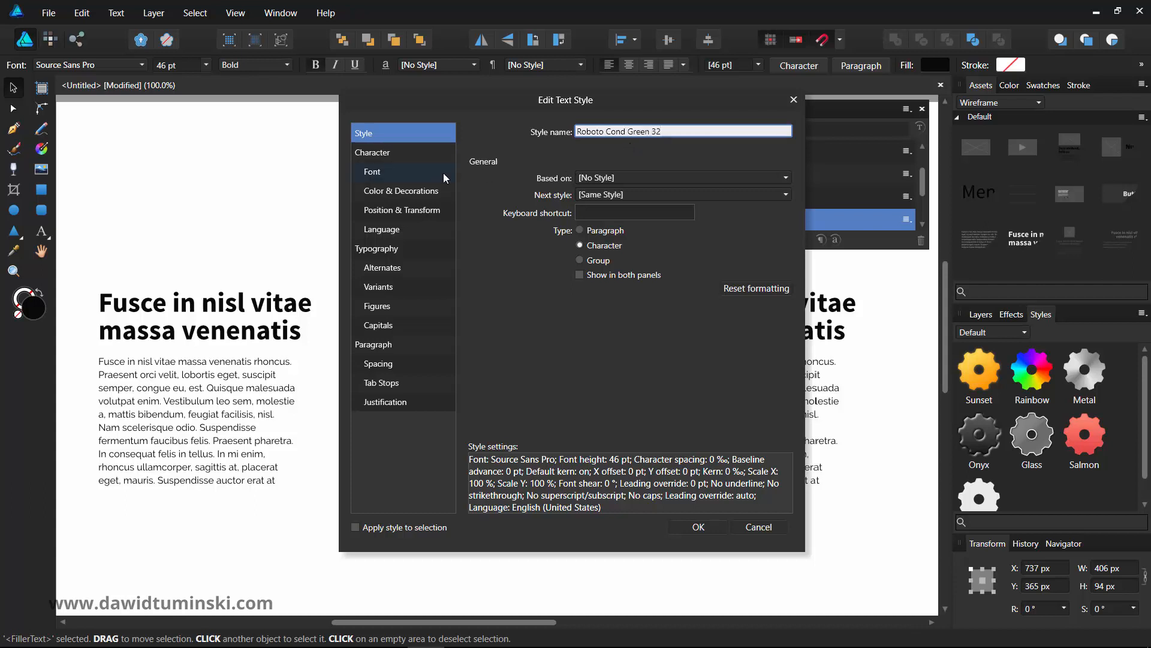
left_click(373, 152)
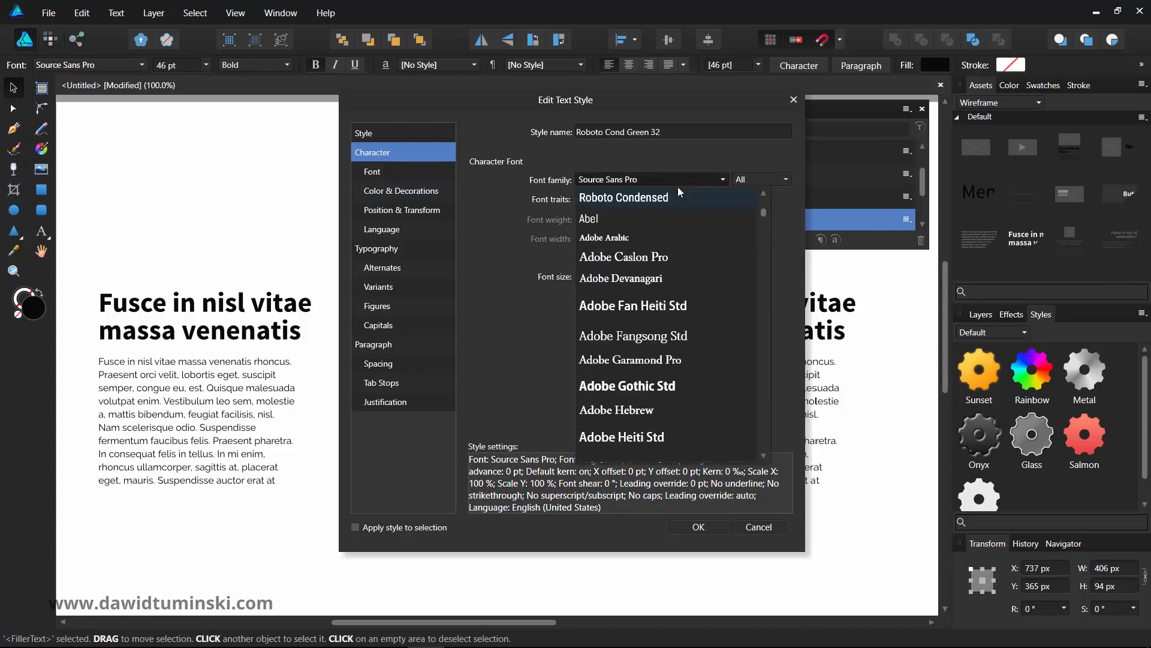
left_click(623, 197)
type("32")
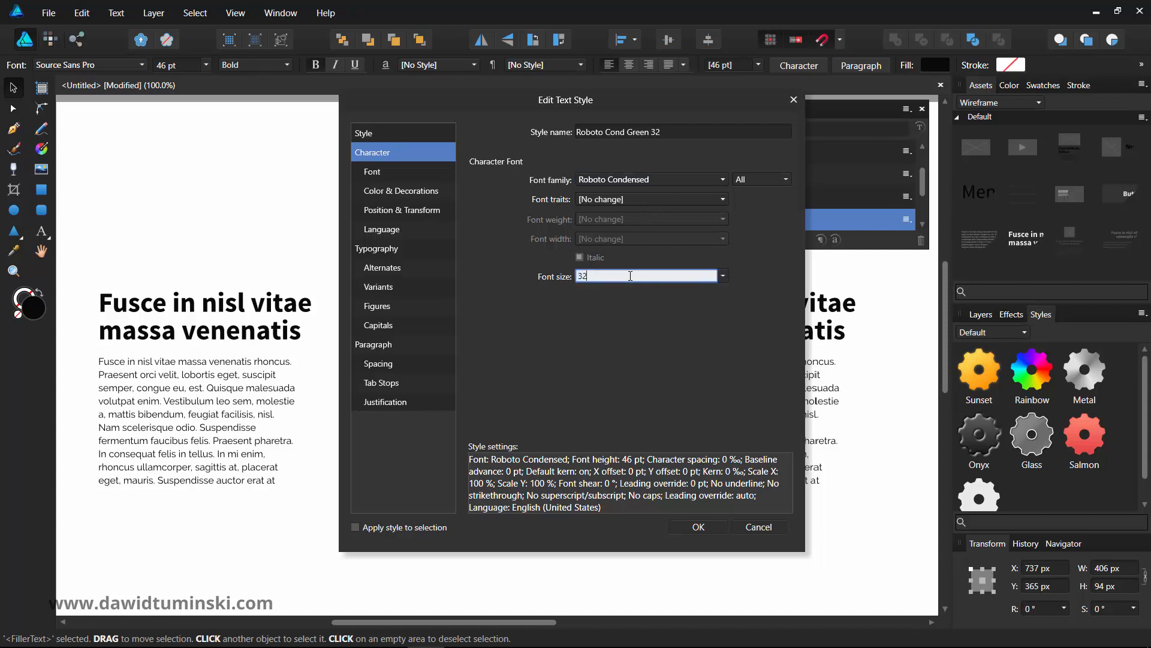
left_click(402, 191)
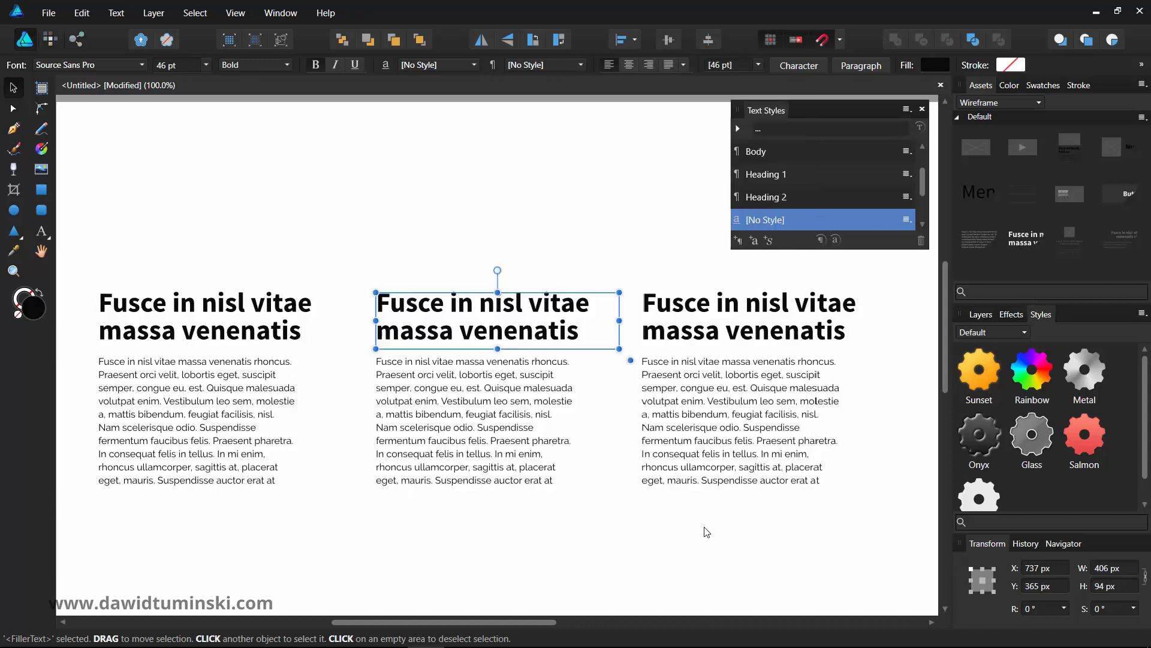
Apply the Roboto Cond Green 32 style to all three headings and deselect to review them
scroll("down", 3)
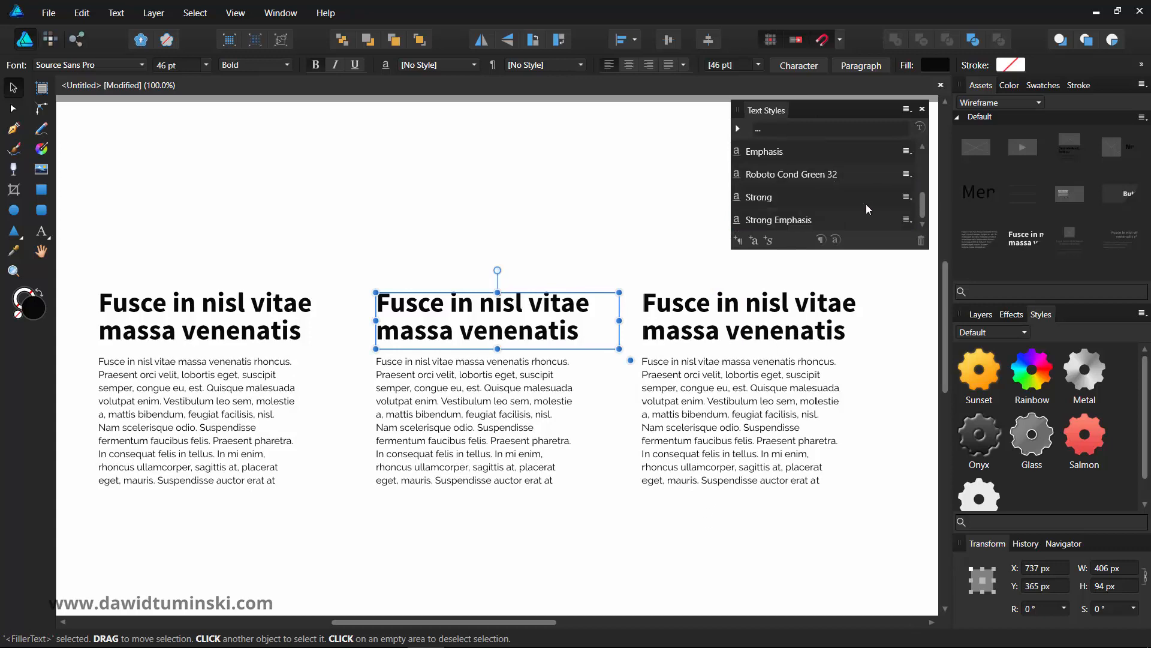
left_click(792, 174)
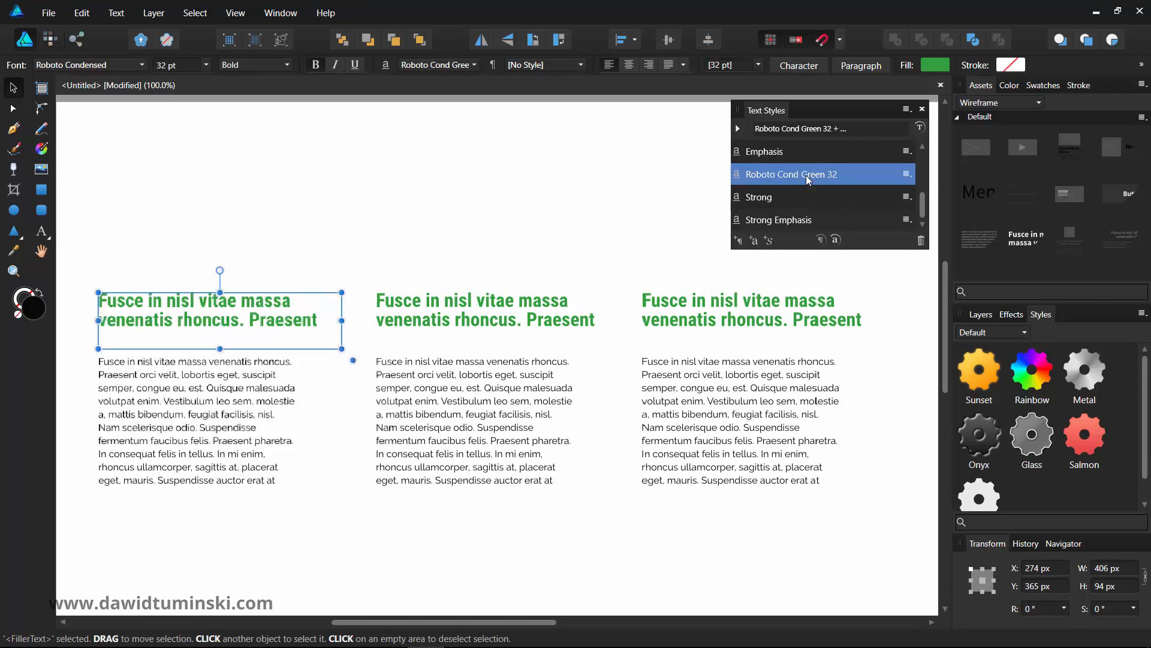
left_click(484, 227)
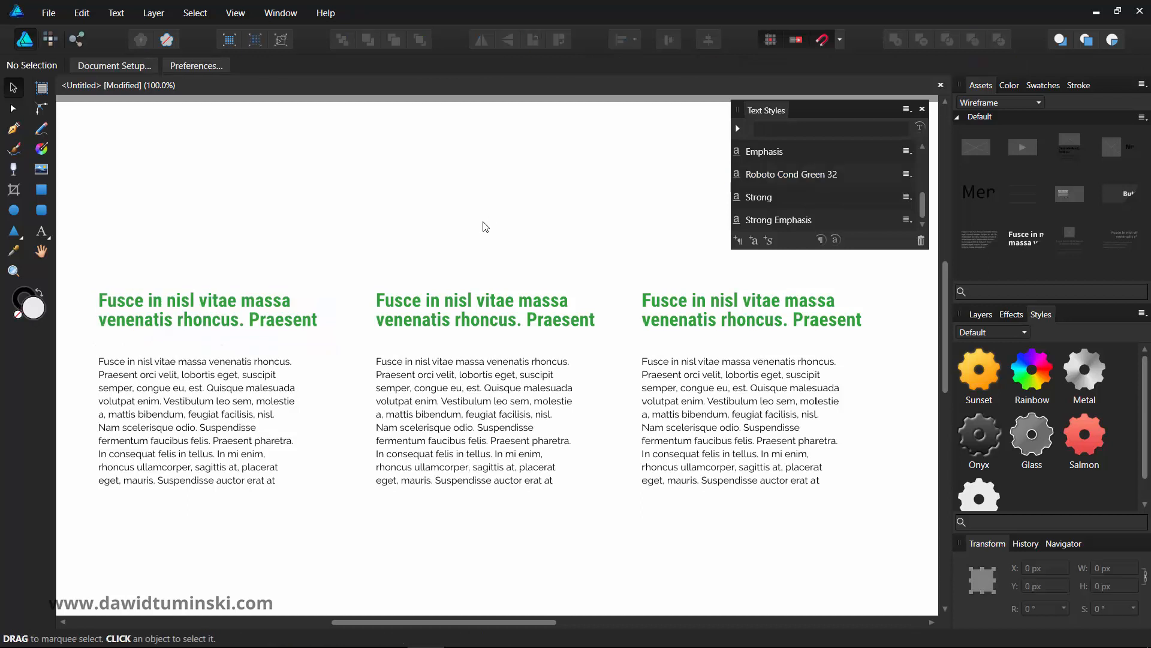
mouse_move(493, 214)
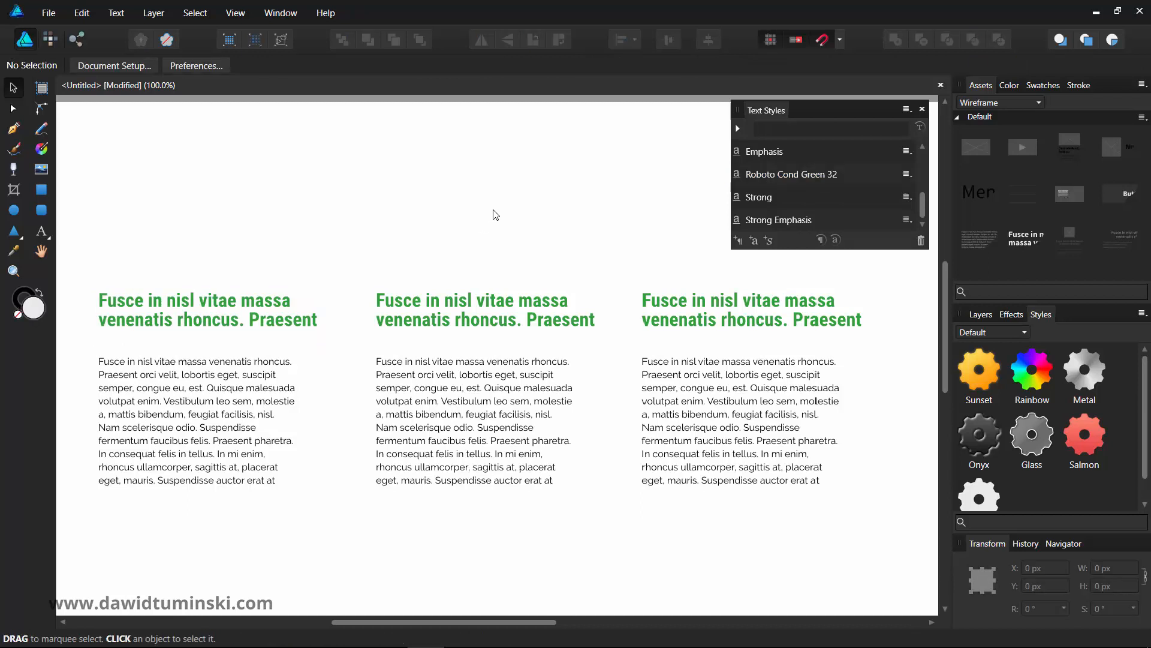
mouse_move(502, 214)
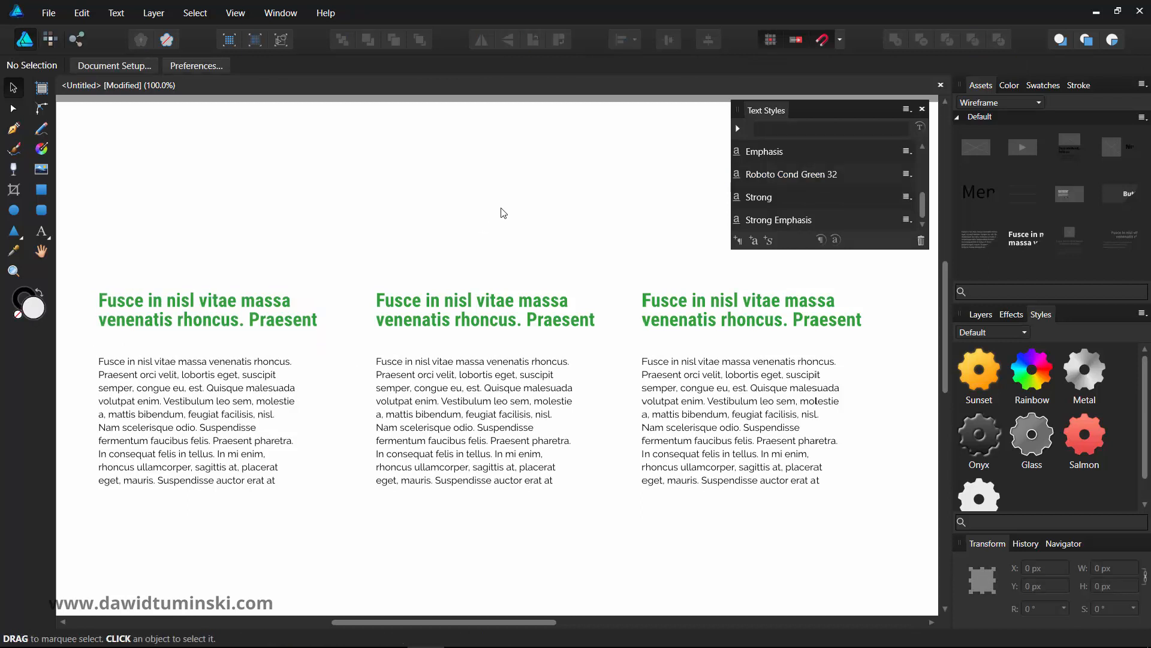
mouse_move(493, 209)
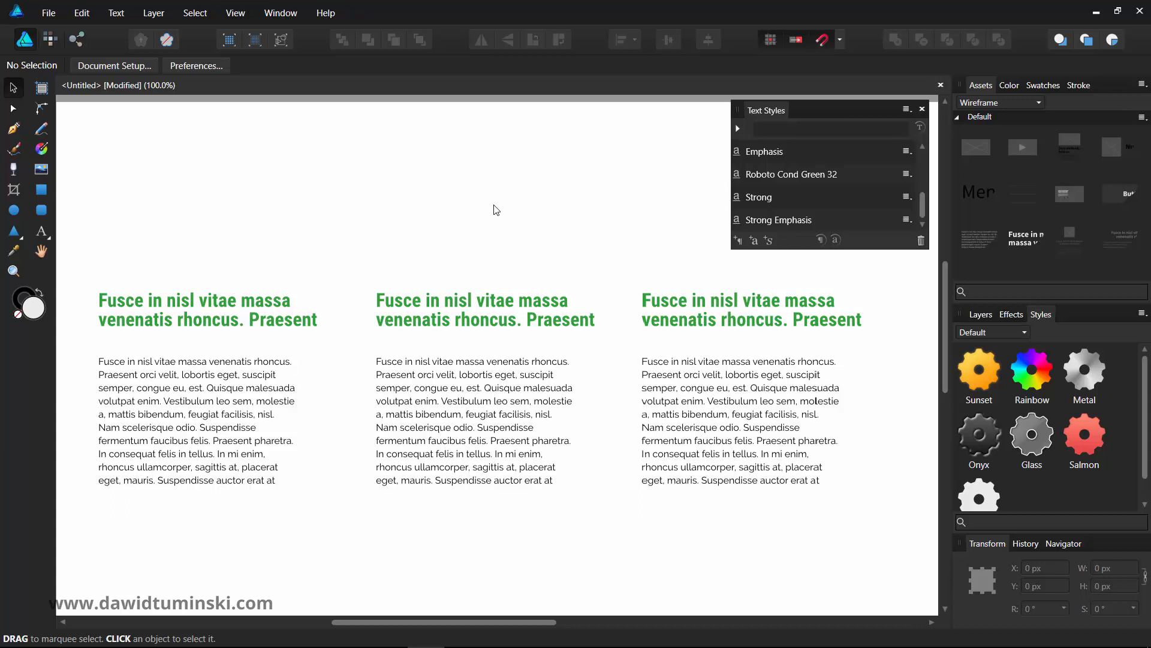
mouse_move(532, 187)
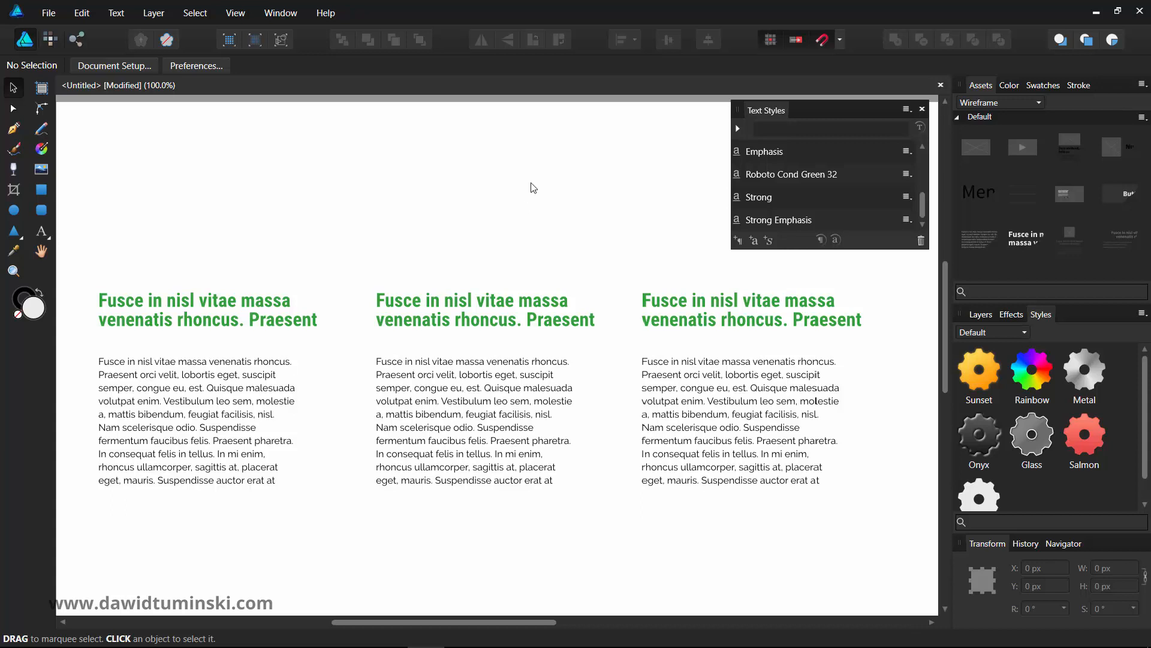
mouse_move(537, 188)
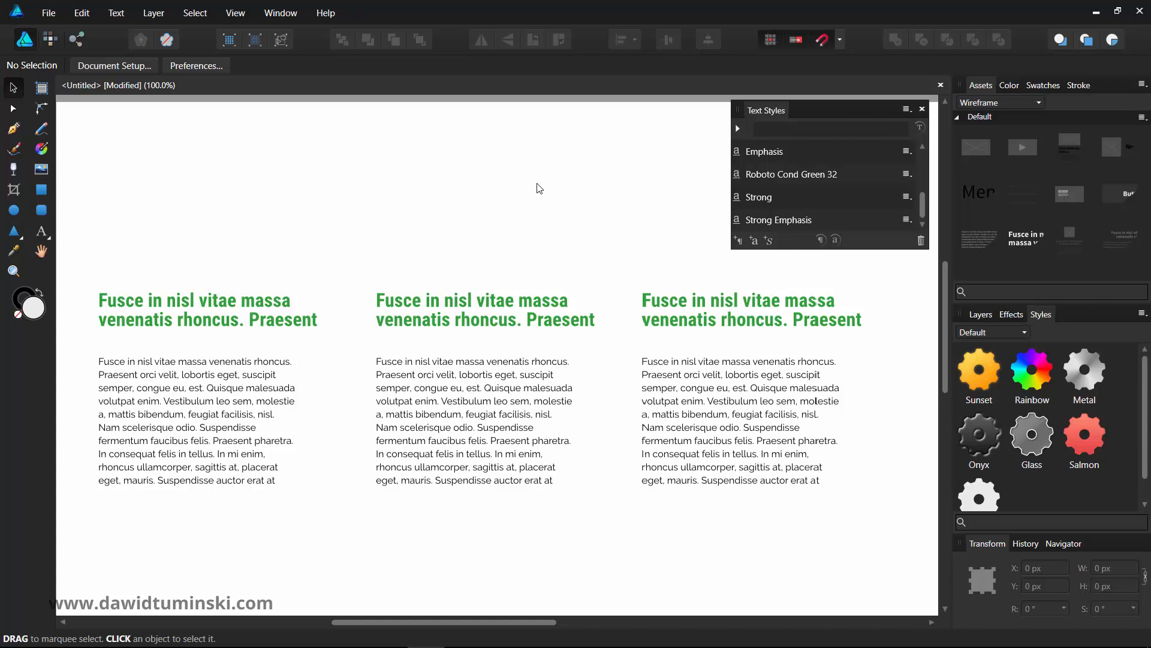
mouse_move(543, 185)
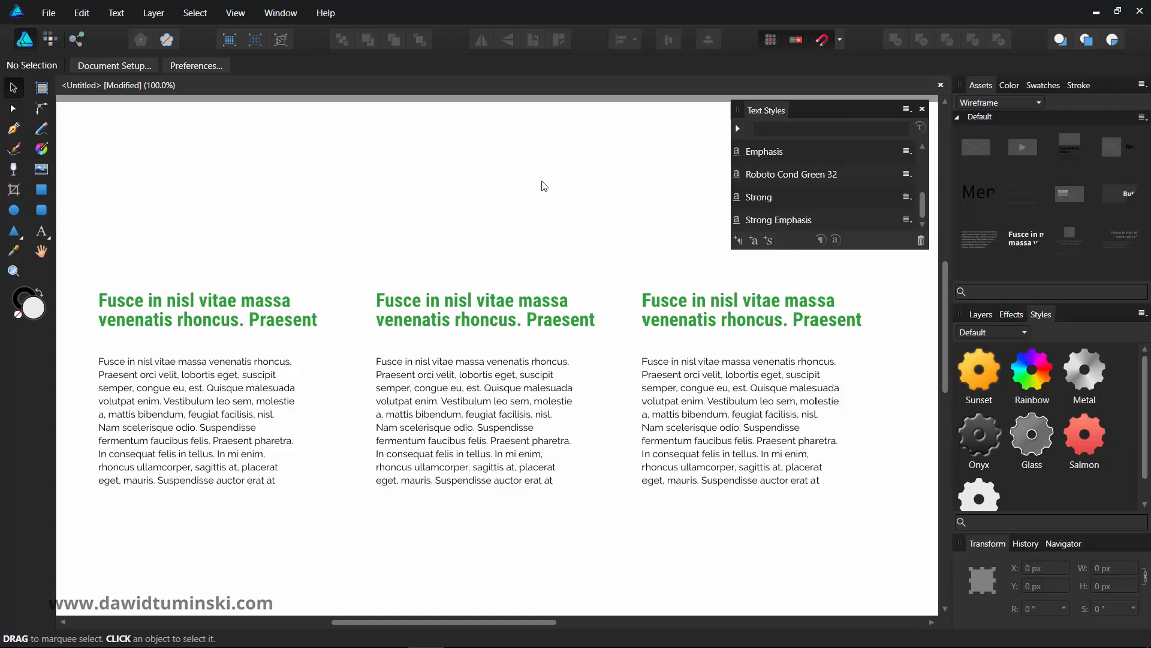
left_click(473, 419)
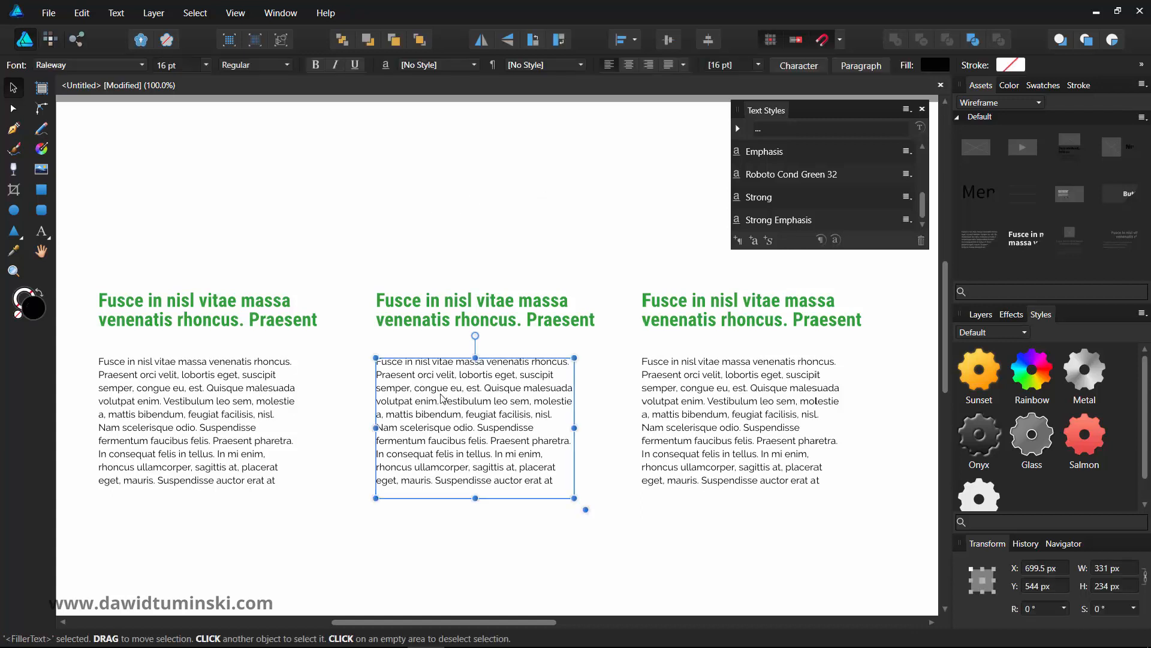
left_click(576, 238)
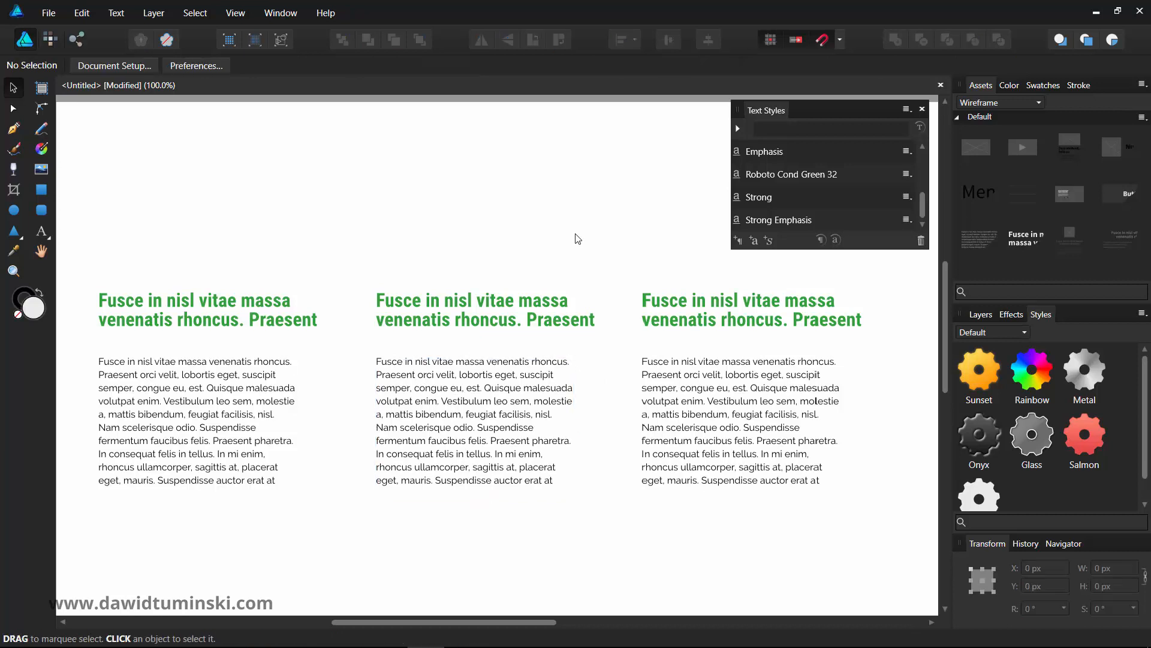
mouse_move(756, 253)
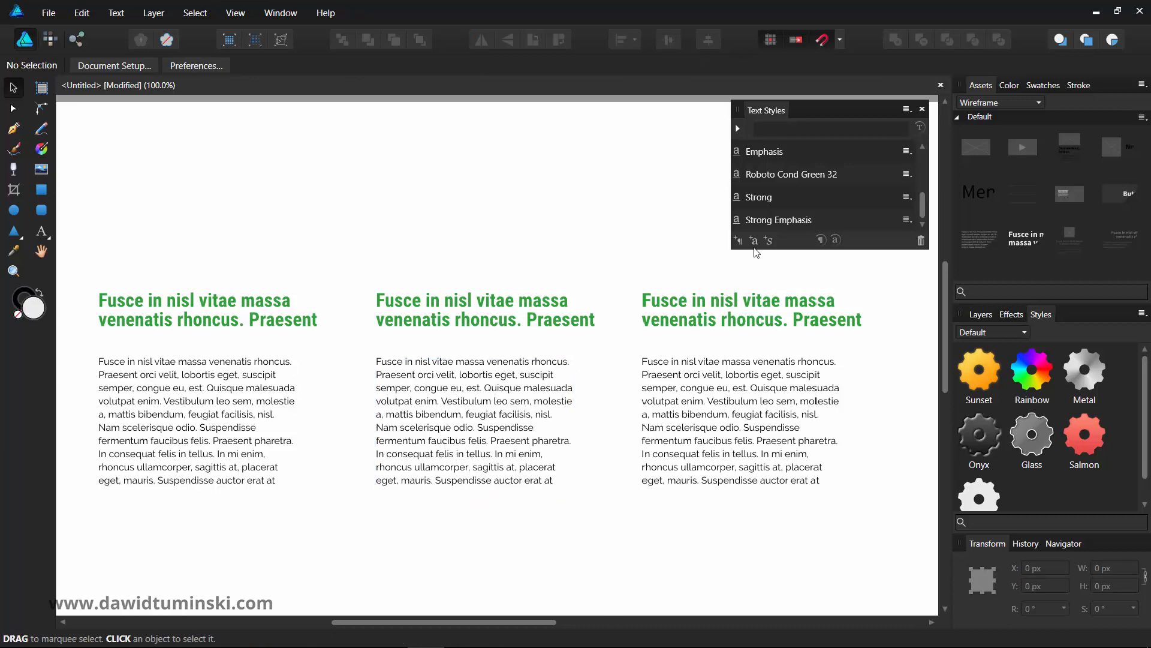
double_click(793, 173)
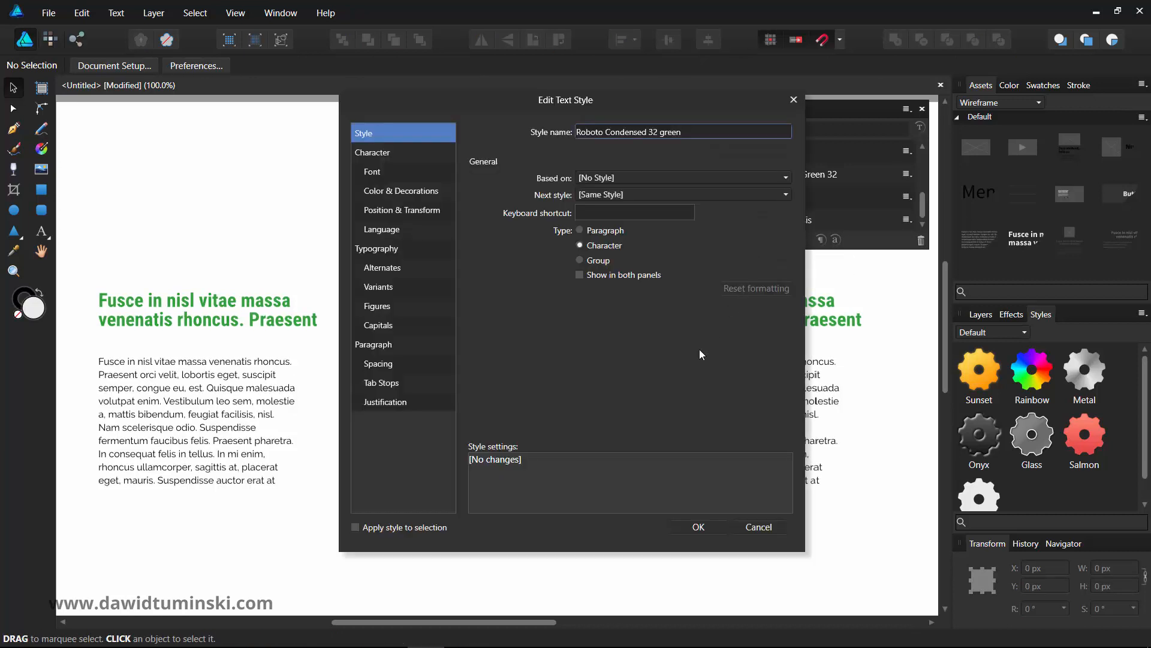
mouse_move(712, 351)
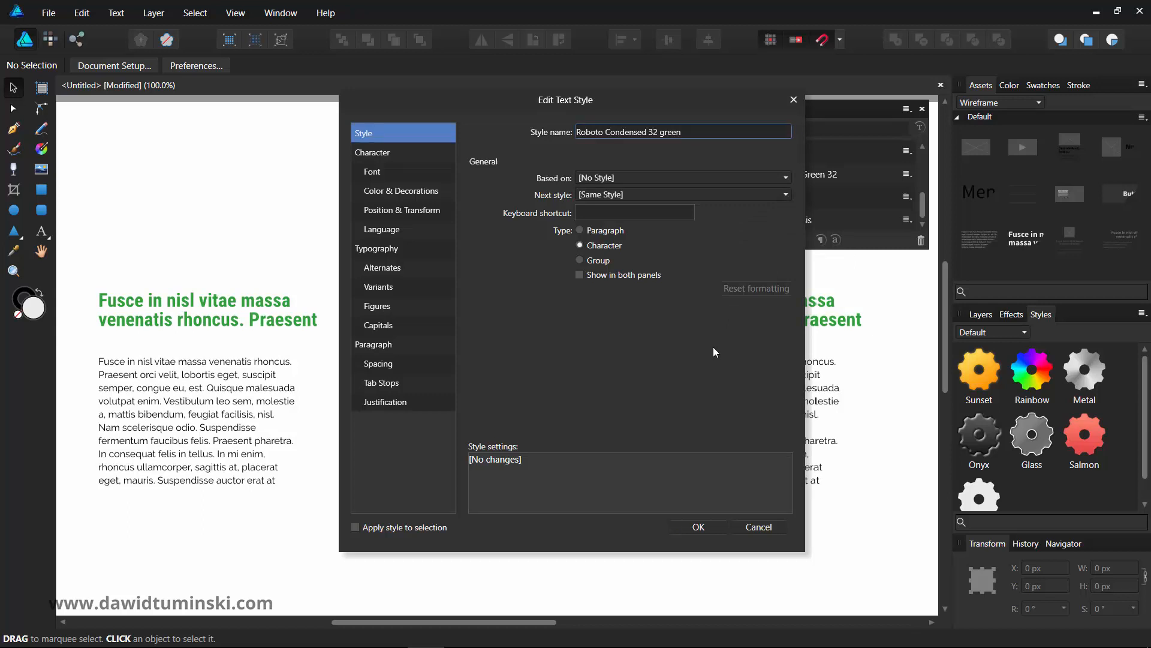
left_click(372, 172)
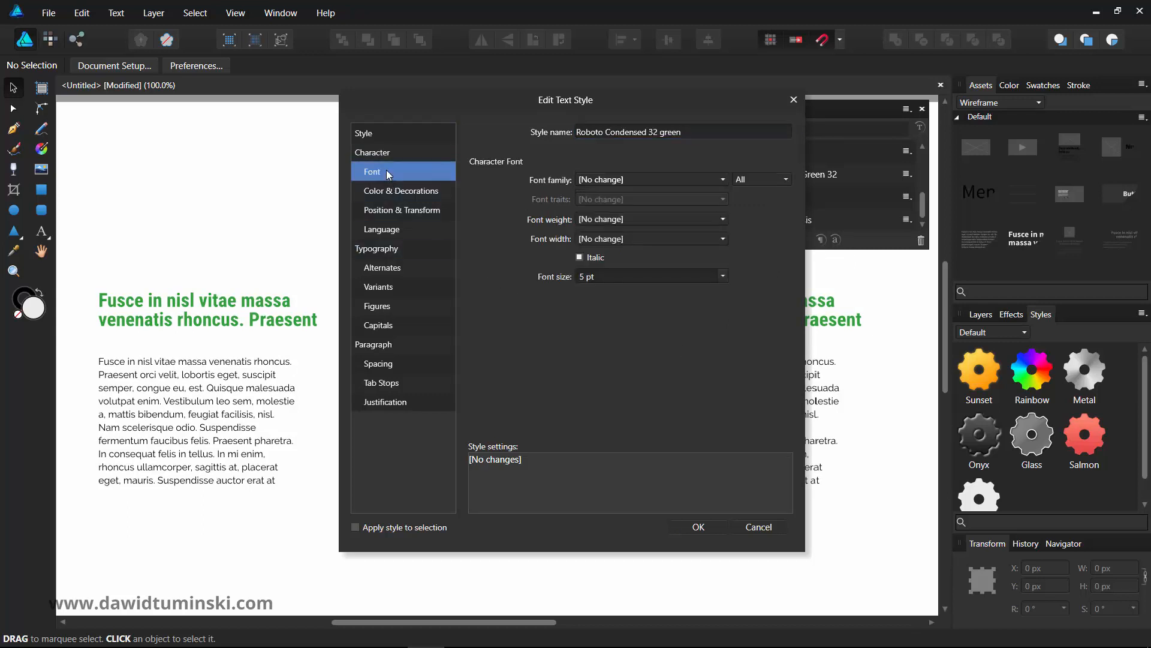
mouse_move(391, 191)
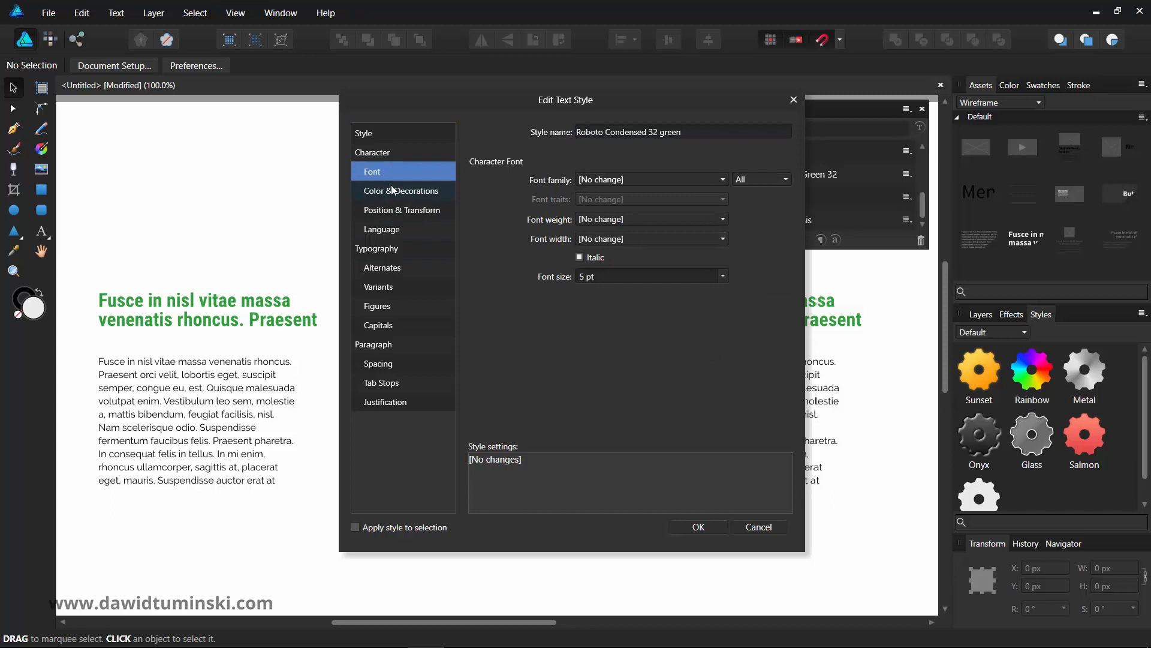
left_click(372, 152)
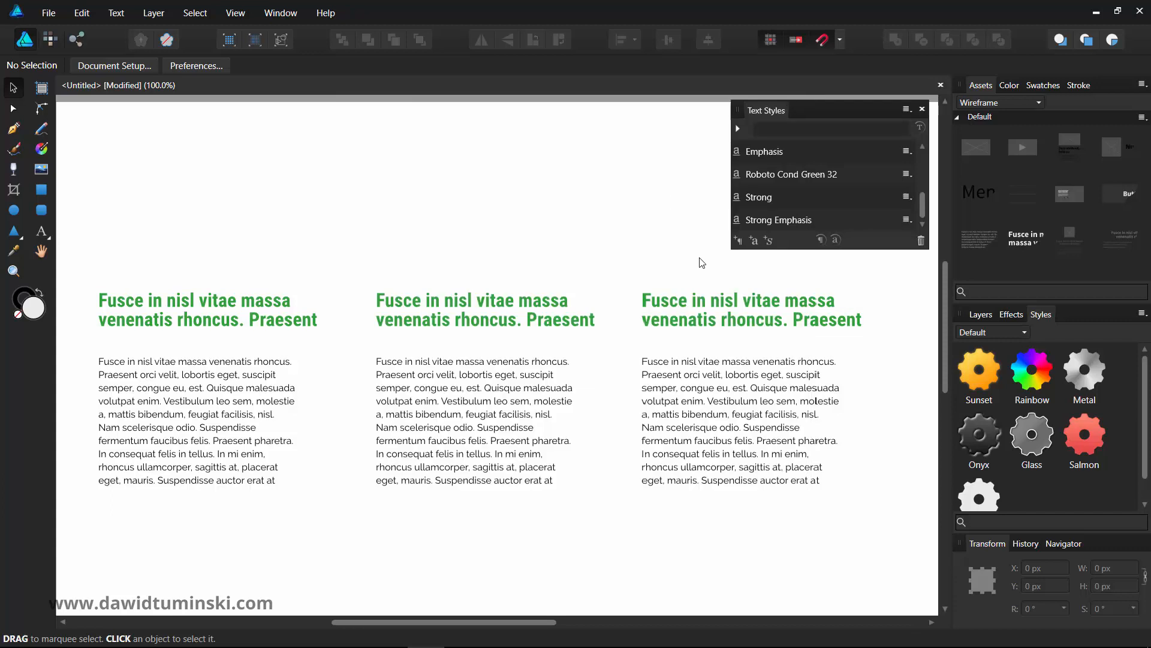
mouse_move(865, 248)
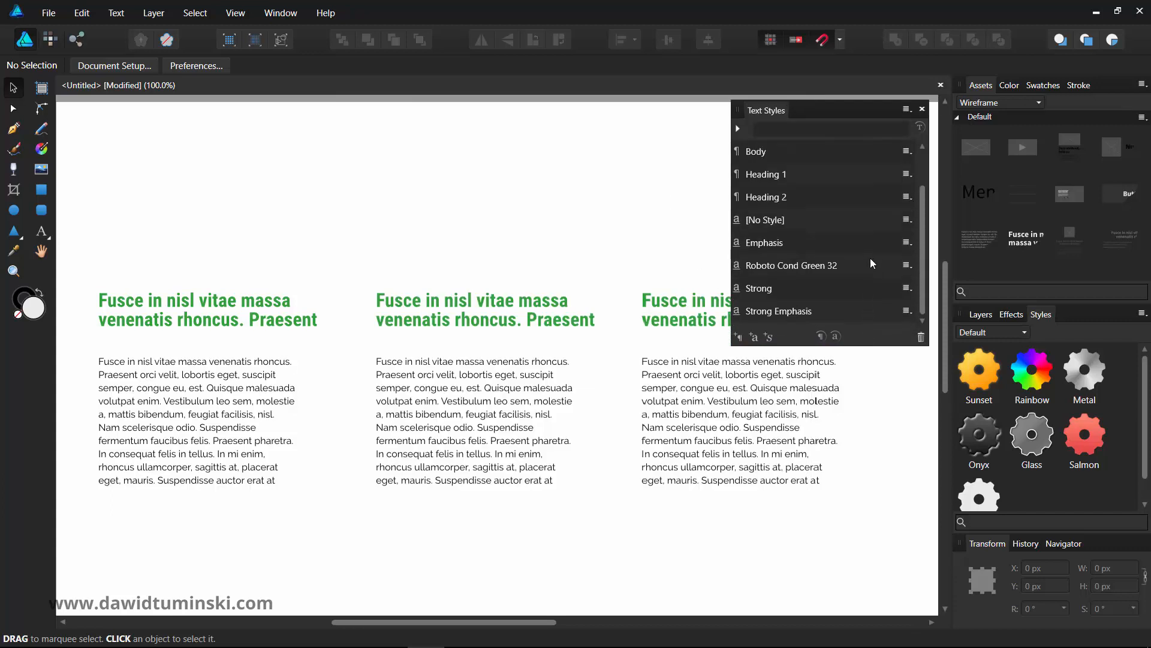
Duplicate the Roboto Cond Green 32 style, the copy defaulting to Roboto Cond Green 33
left_click(791, 265)
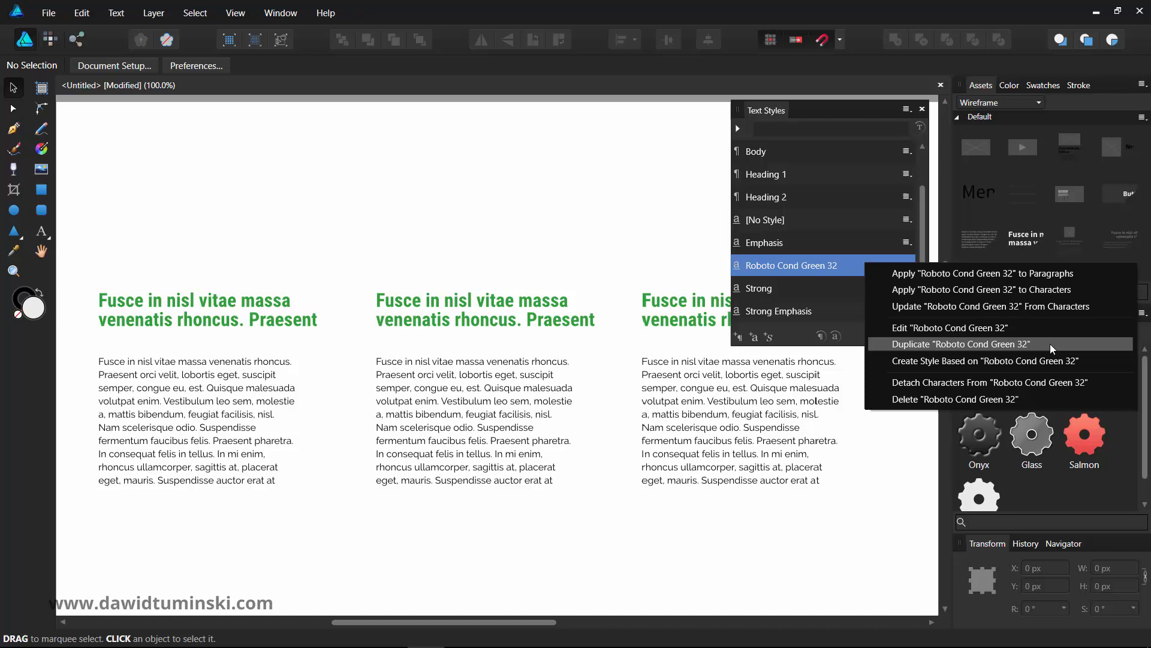
left_click(957, 344)
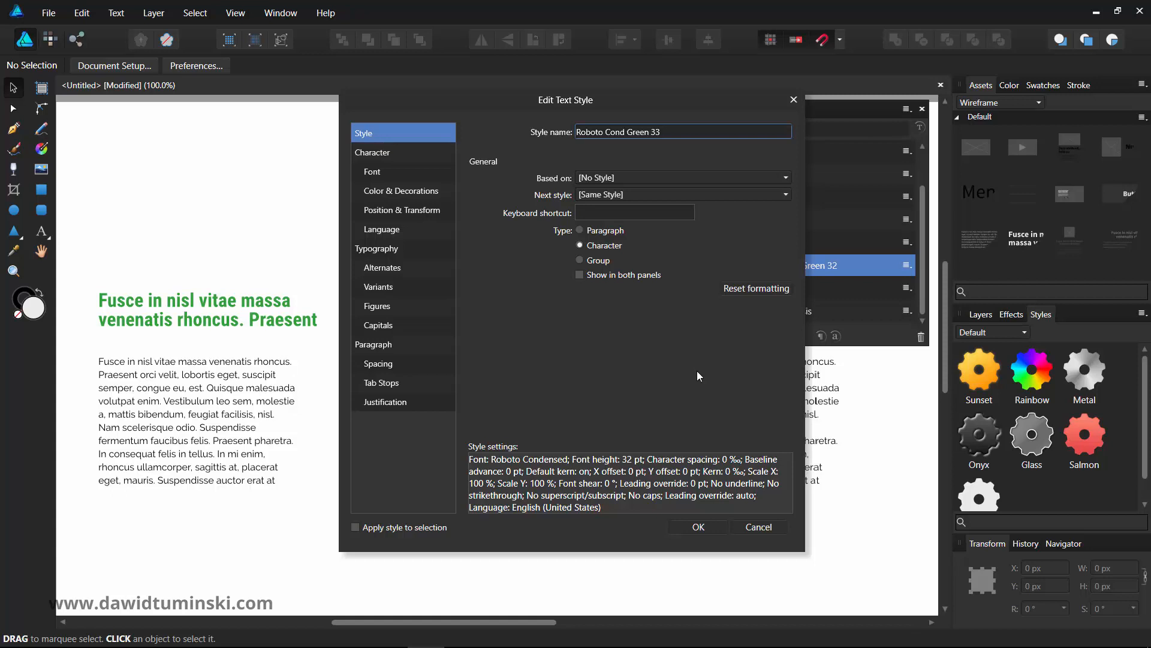
mouse_move(689, 379)
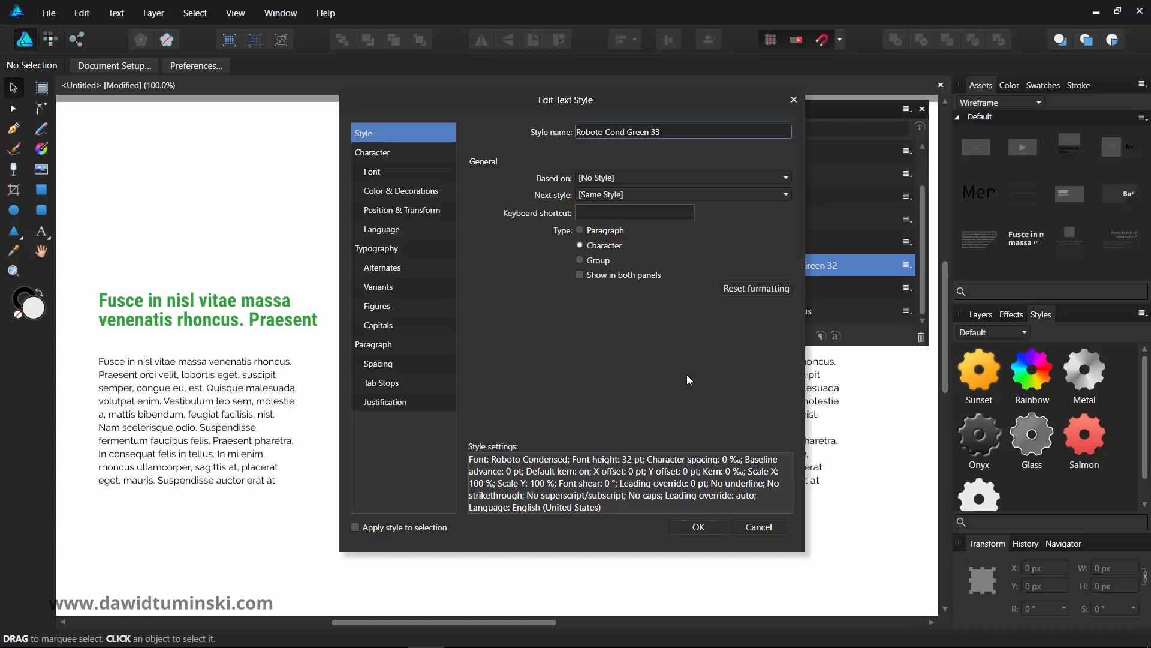
mouse_move(679, 383)
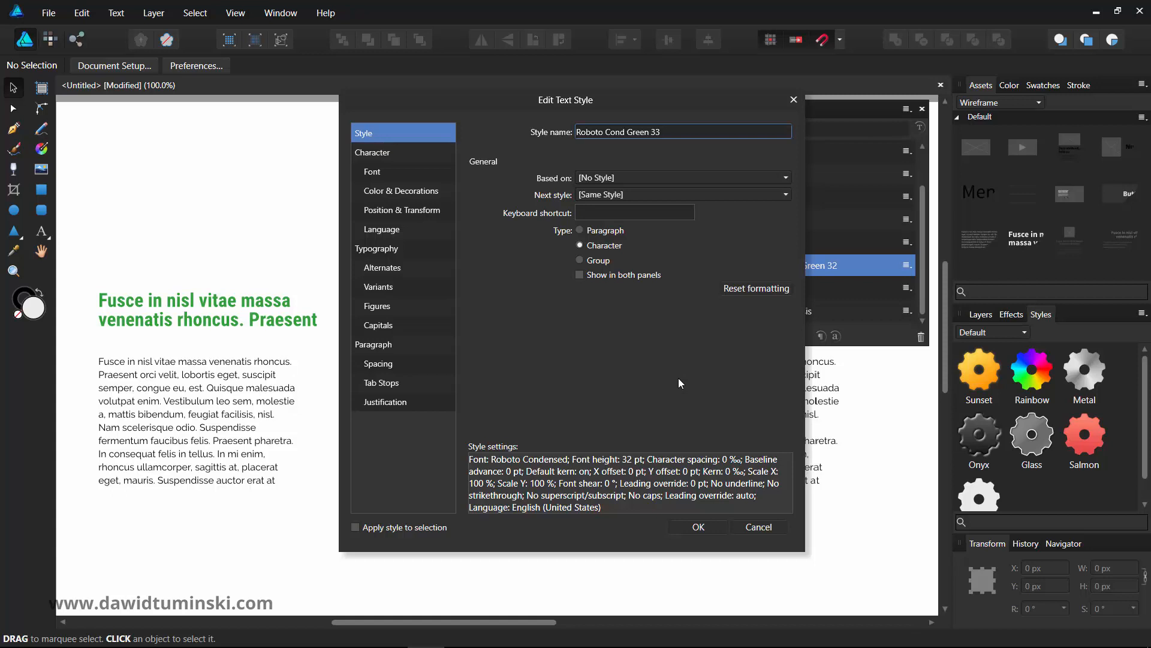
mouse_move(675, 392)
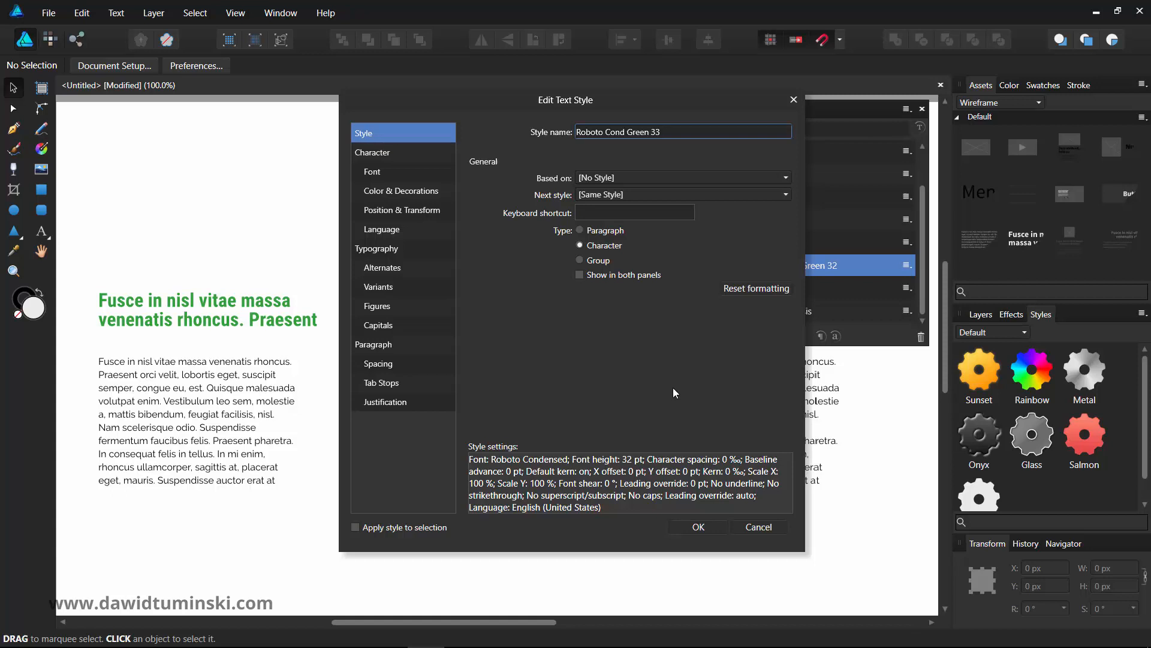
Rename the duplicated style to Roboto Reg 28 and confirm
triple_click(683, 131)
type("Roboto Reg")
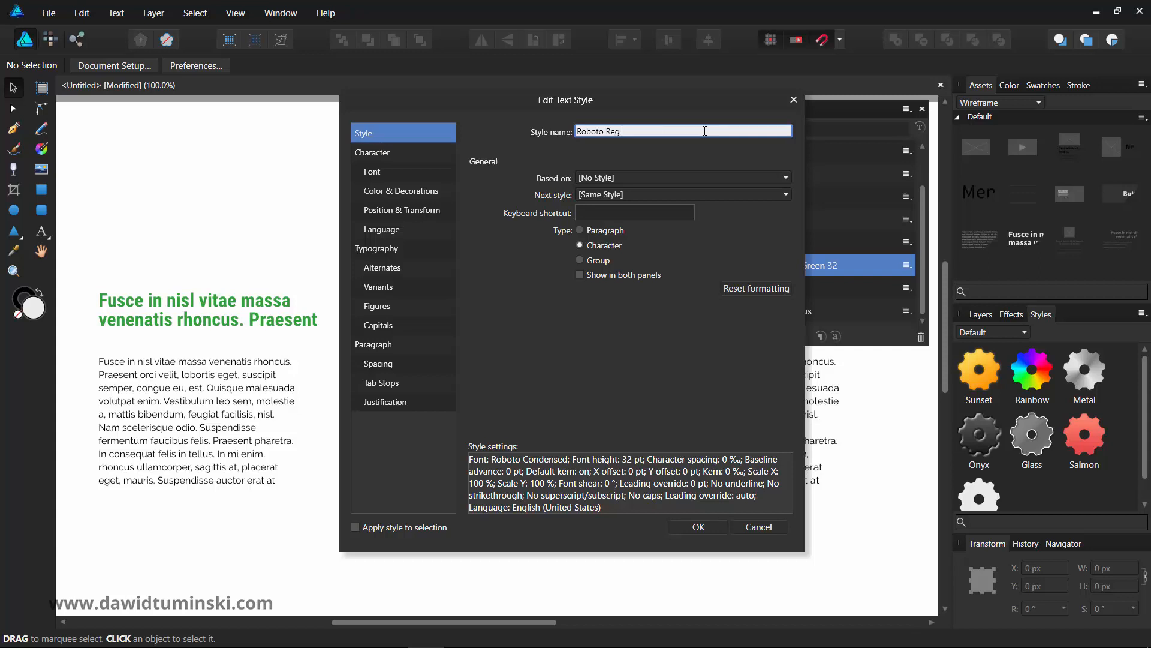
type("28")
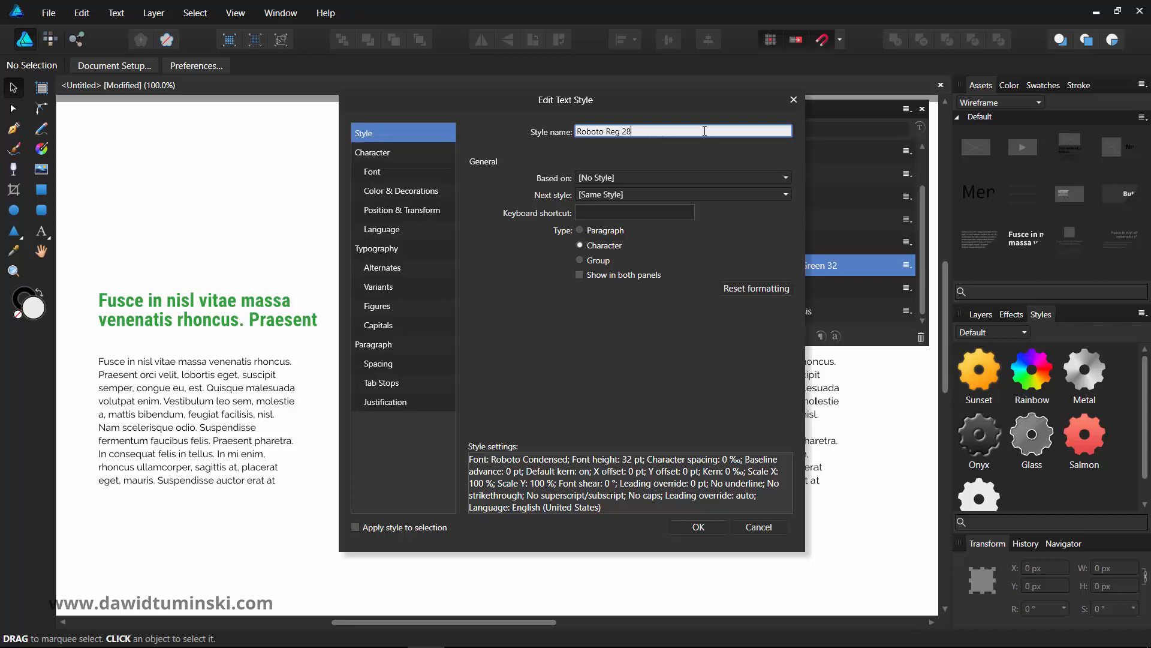
mouse_move(663, 456)
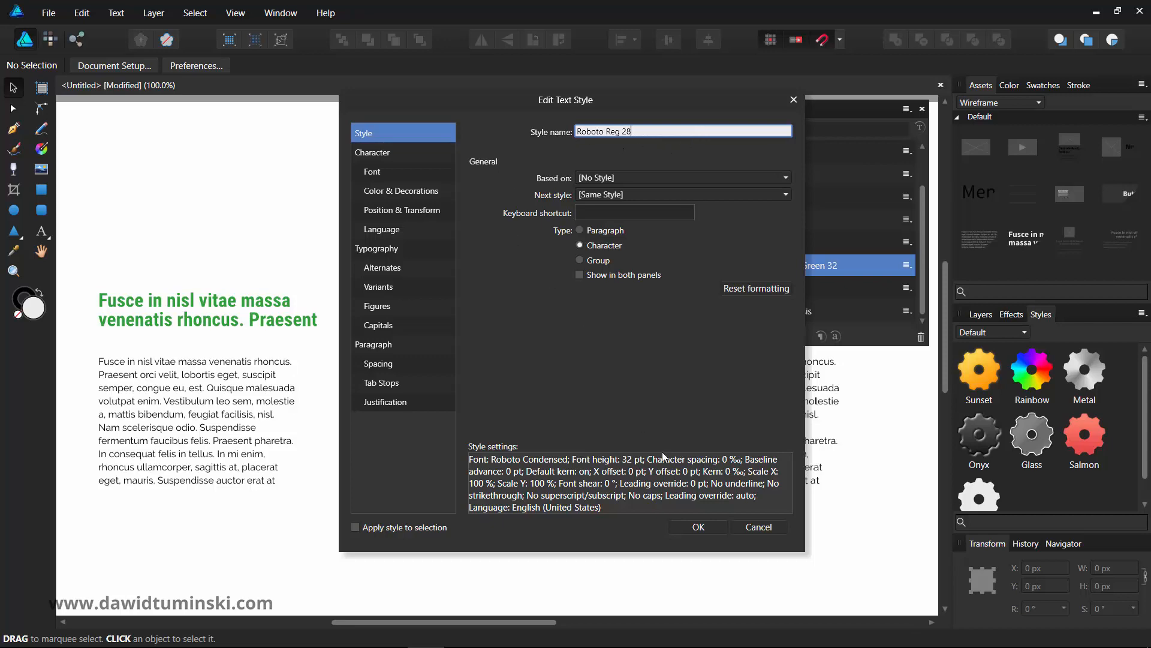
left_click(695, 527)
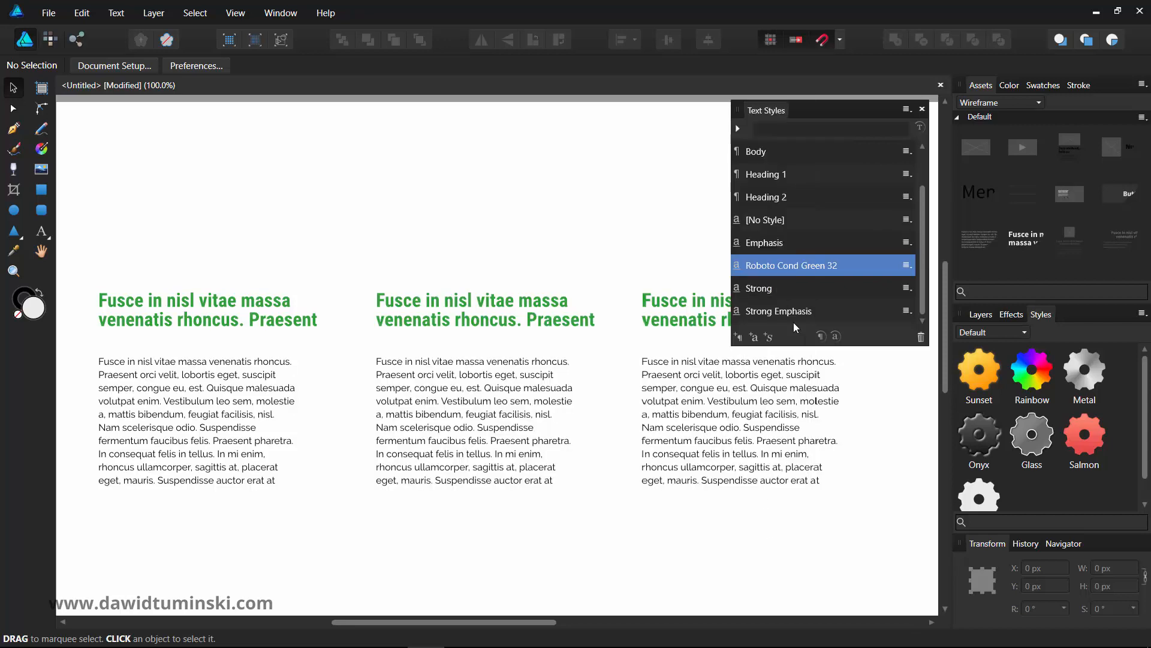
Delete the Roboto Cond Green 32 style so the headings revert to plain unstyled text
right_click(789, 265)
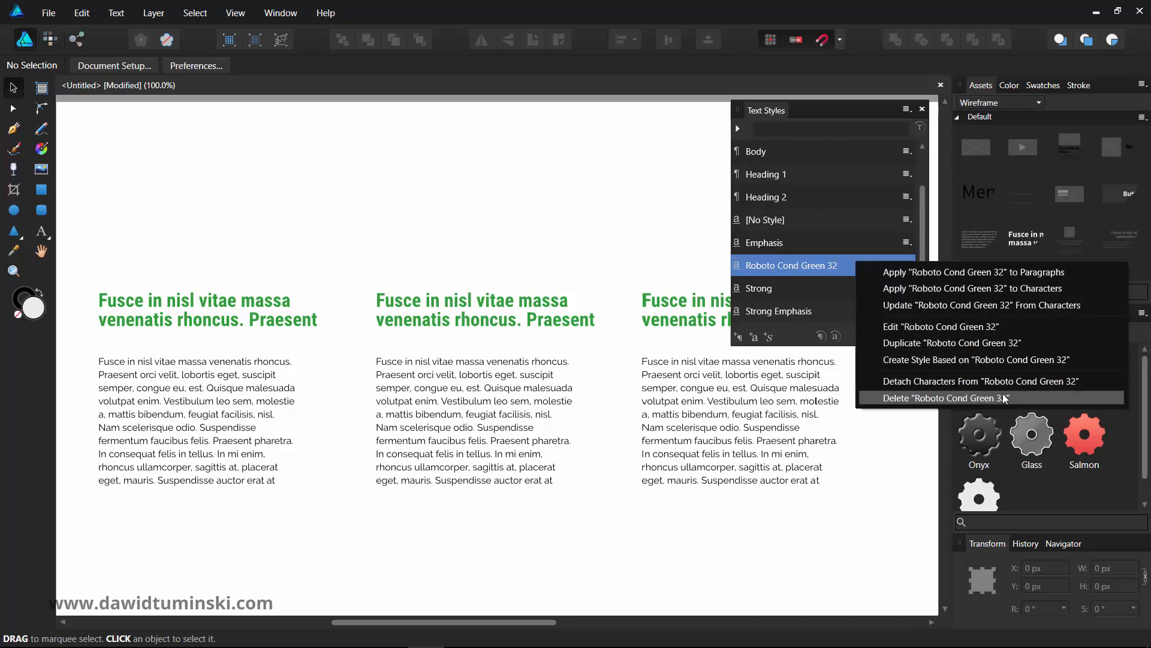
left_click(943, 397)
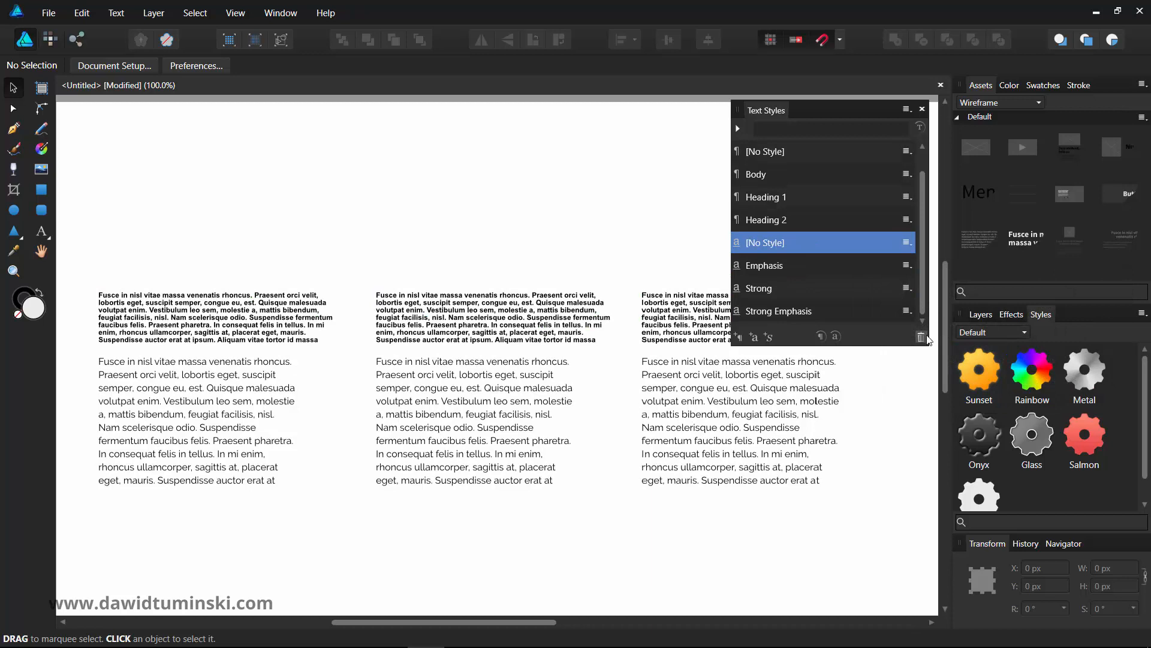
mouse_move(877, 341)
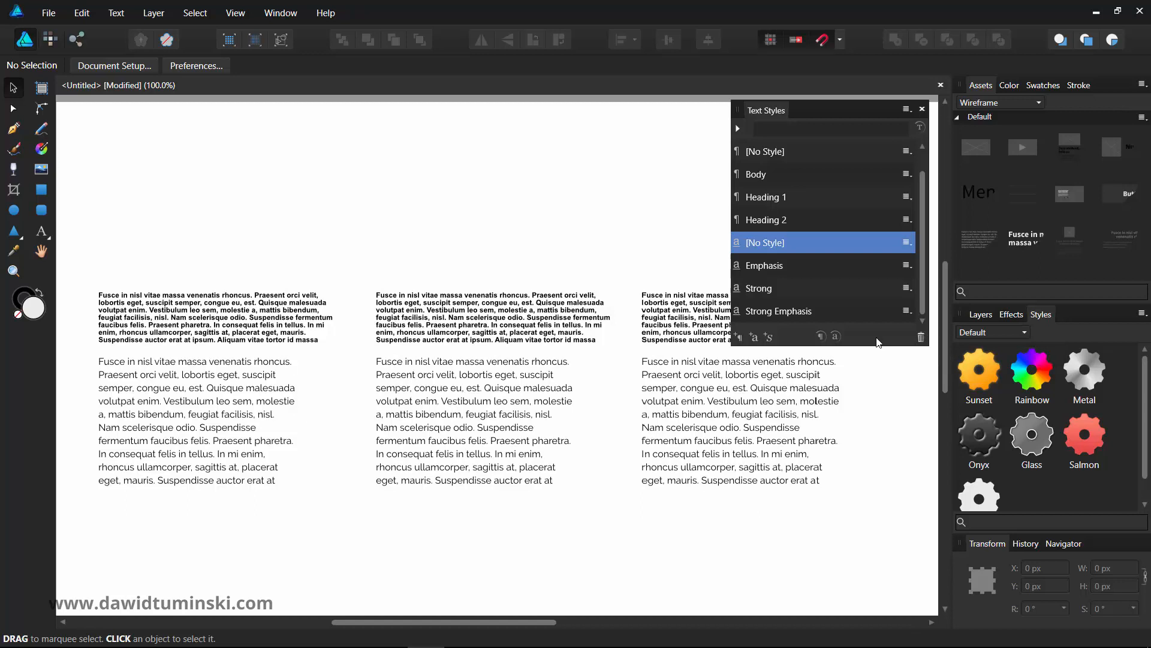
mouse_move(871, 348)
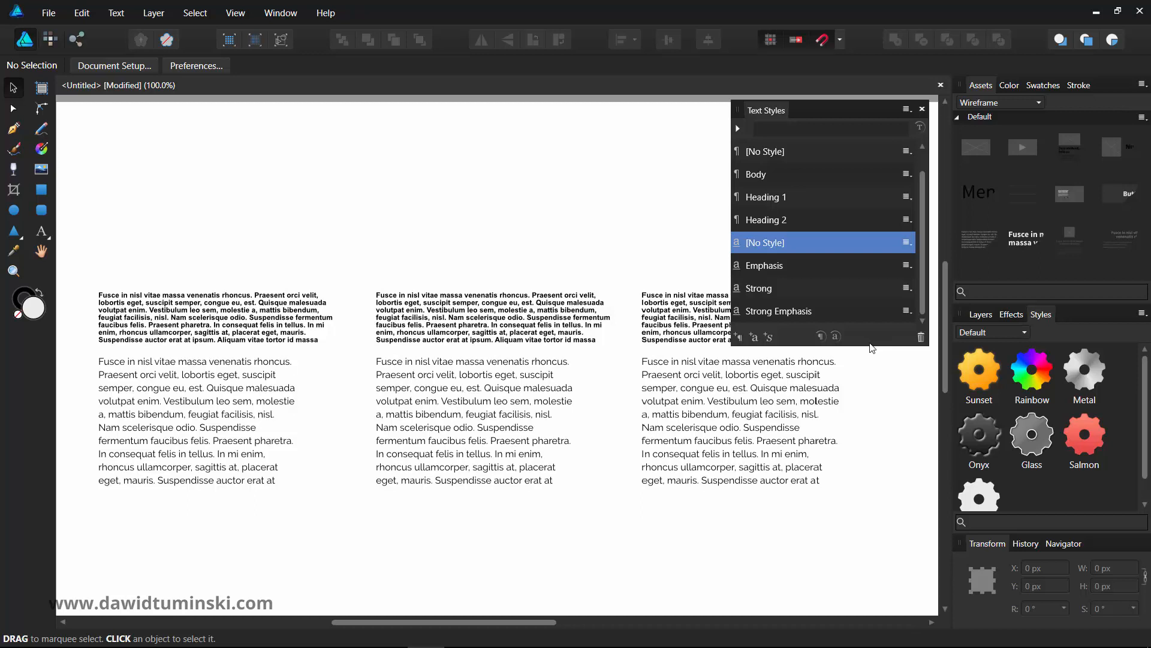
Try Body and Heading 1 on the right column's body text, settle on Heading 2, and dock the Text Styles panel
left_click(738, 419)
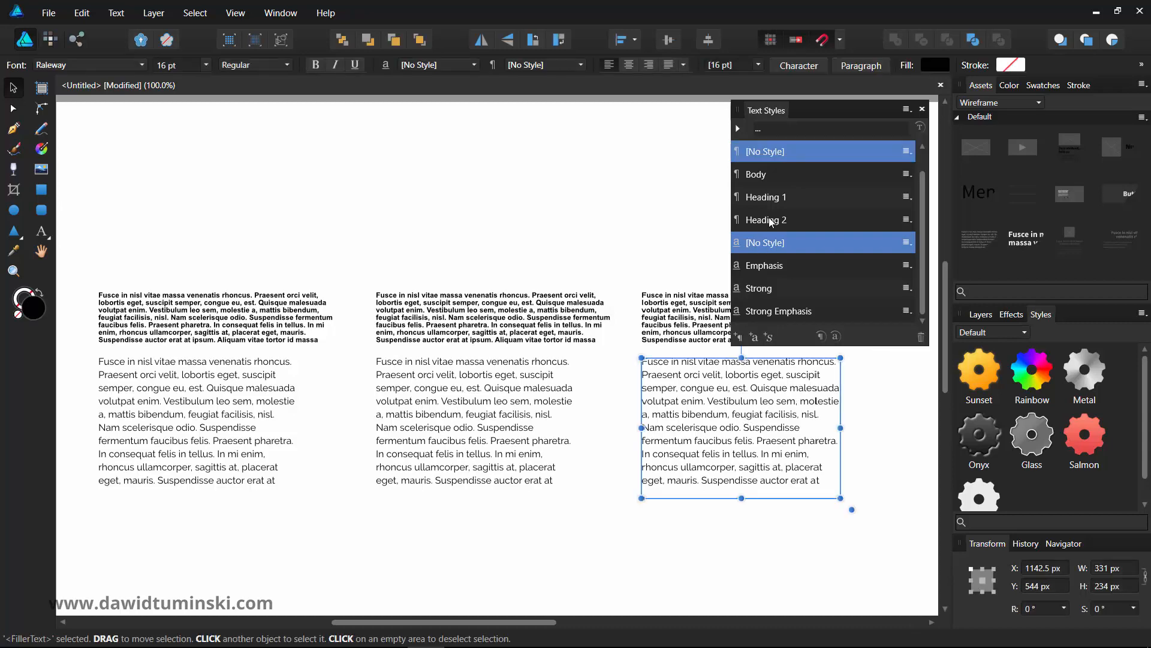
left_click(756, 174)
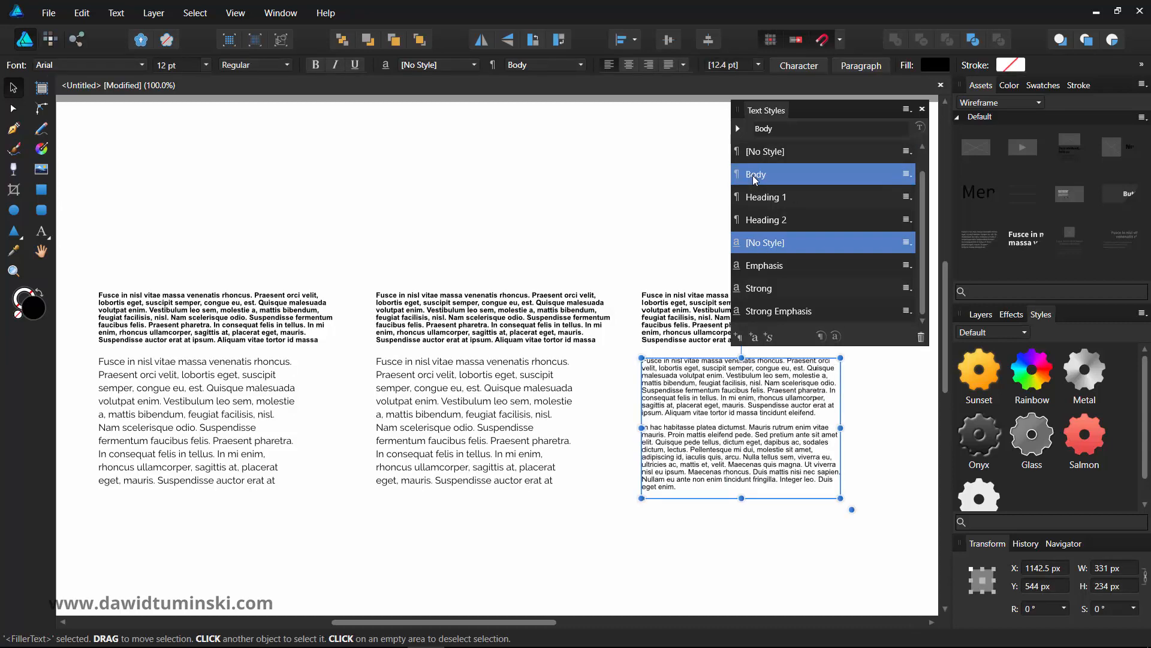
left_click(766, 196)
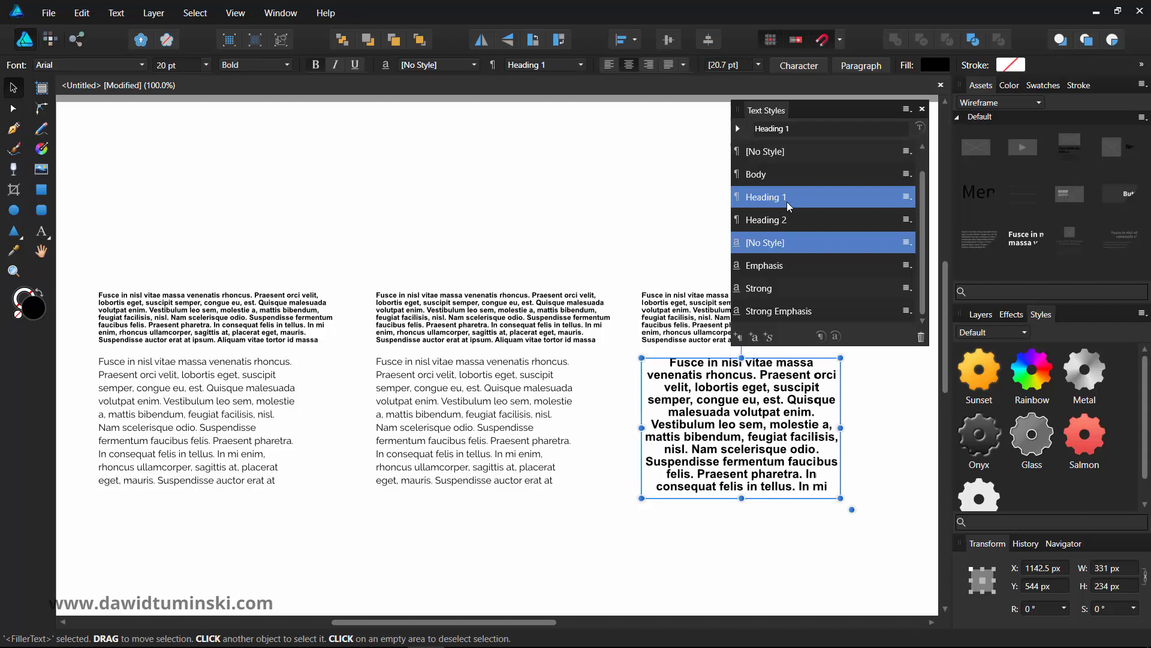
left_click(766, 219)
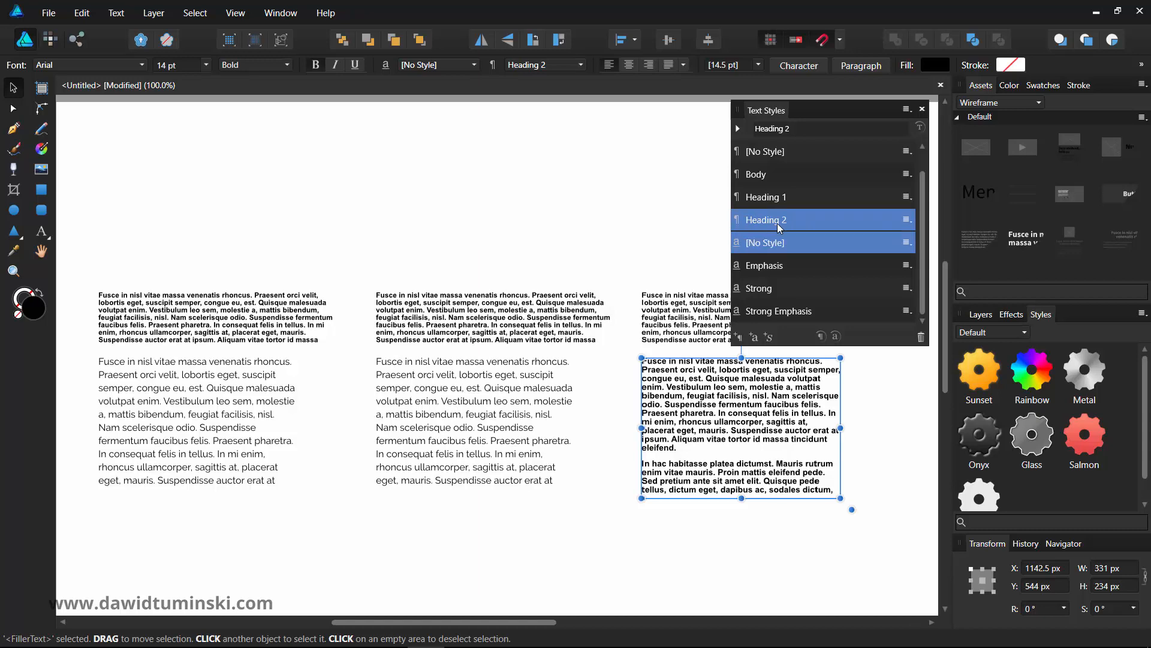
mouse_move(822, 227)
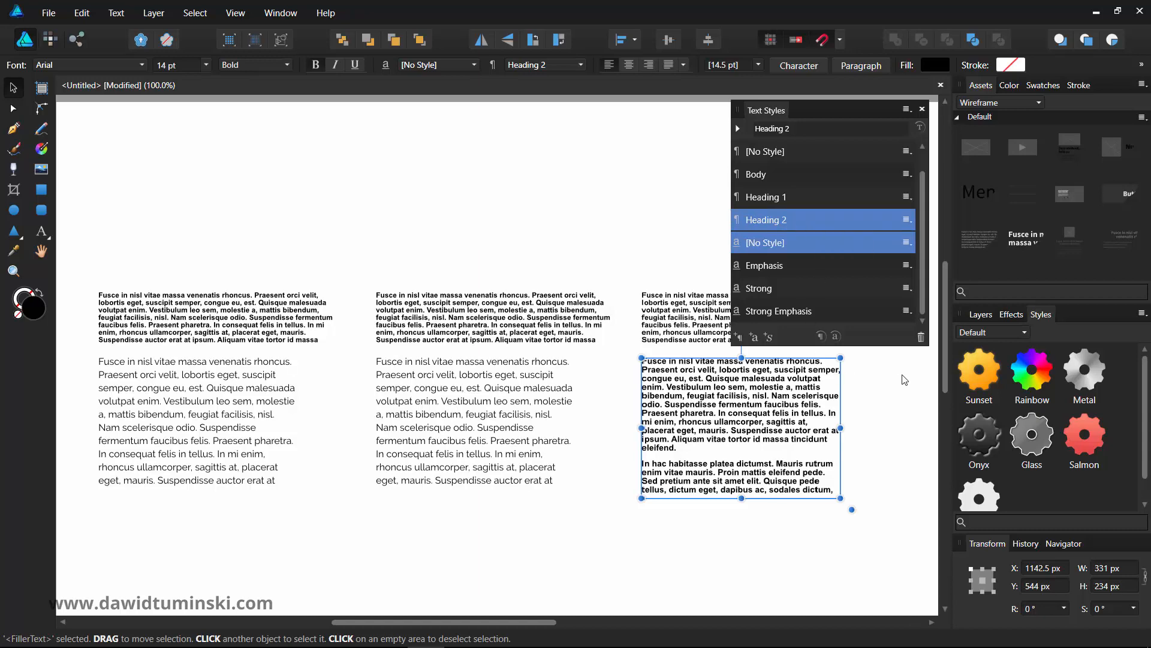
mouse_move(876, 393)
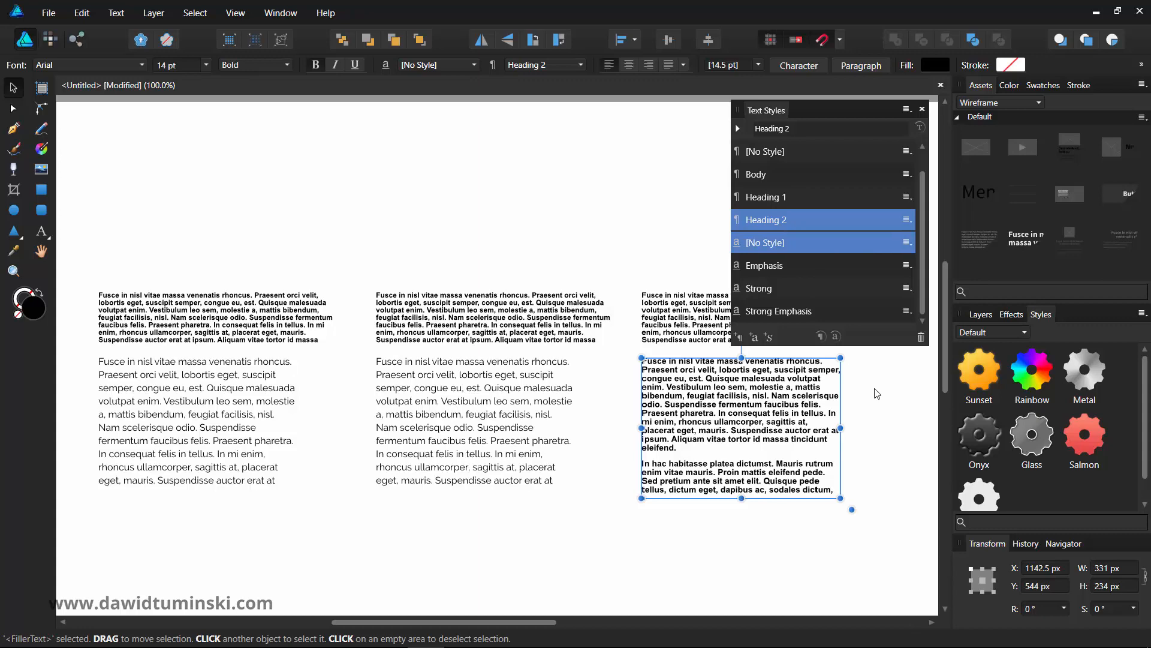
mouse_move(740, 118)
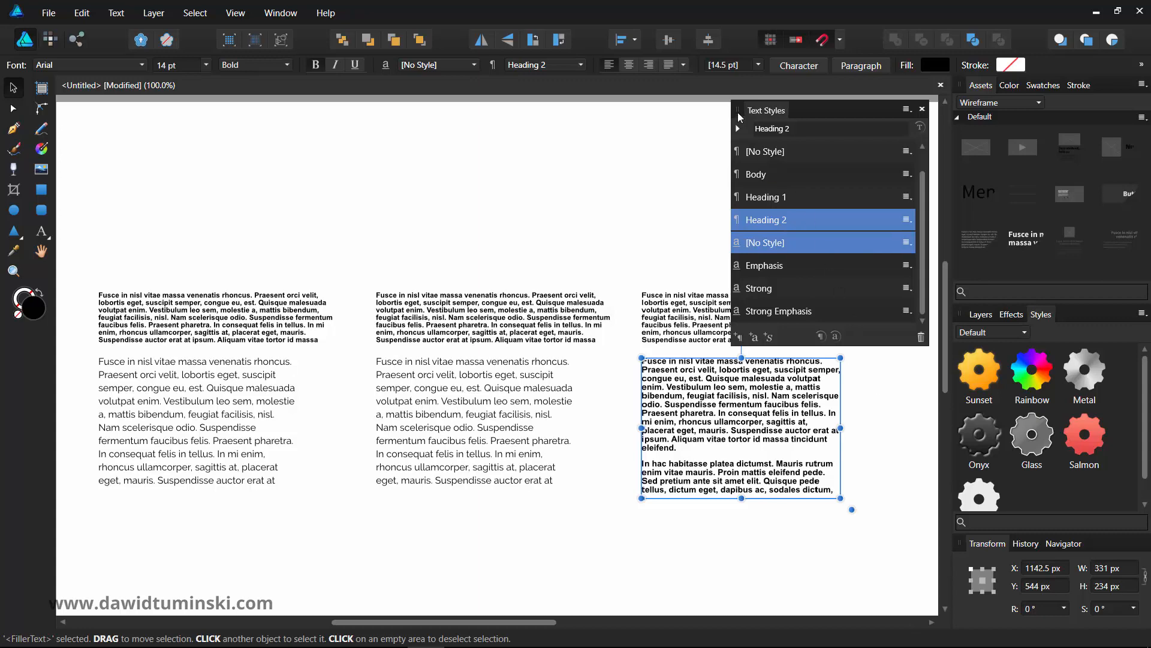
left_click(1055, 315)
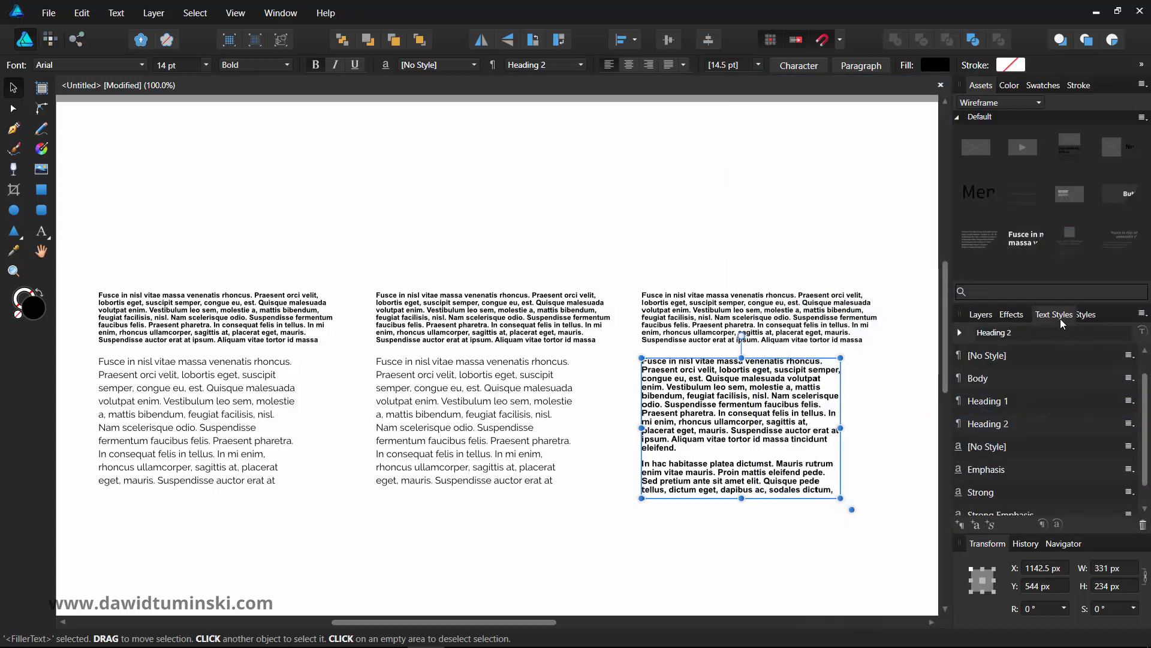